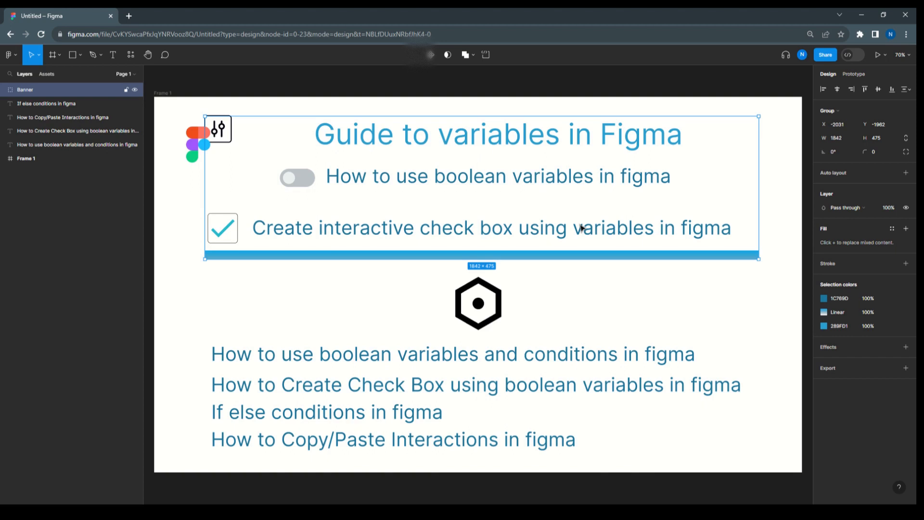
mouse_move(576, 213)
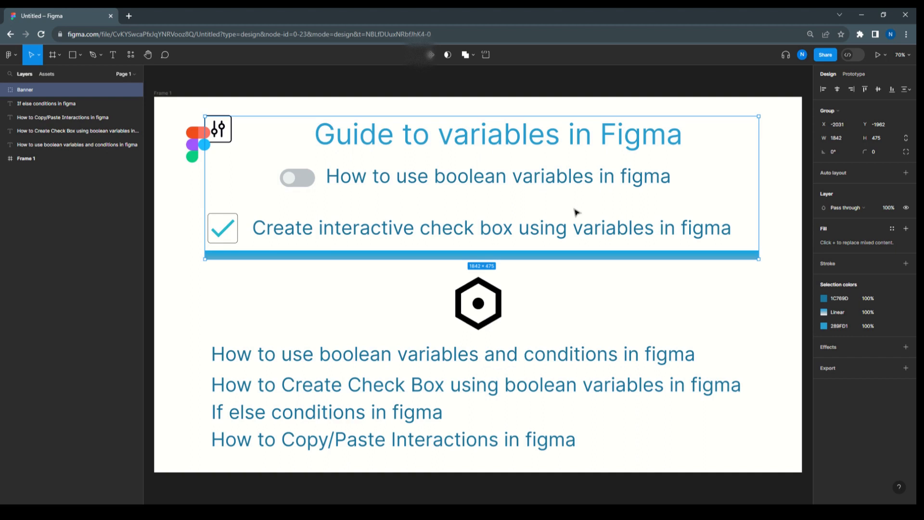
mouse_move(554, 212)
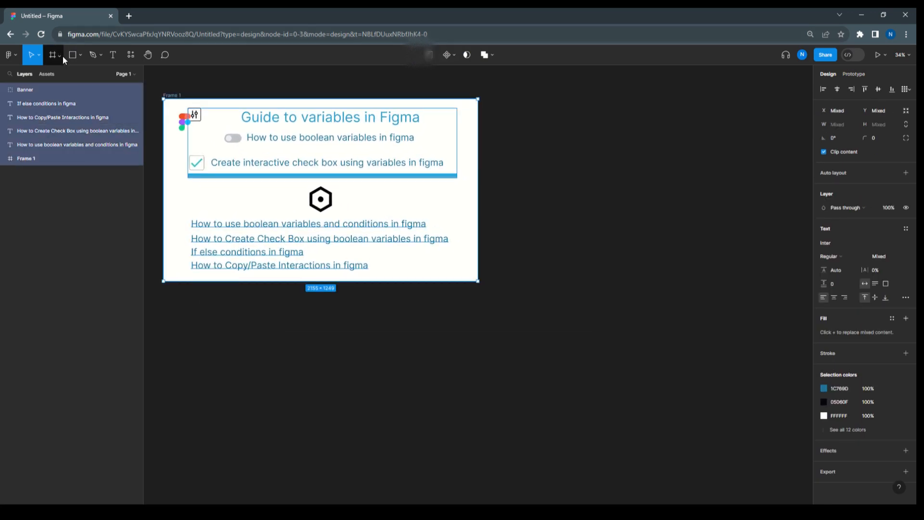
Draw Frame 2 right of the banner holding a 40×40 rounded-corner Rectangle 3.
left_click(52, 55)
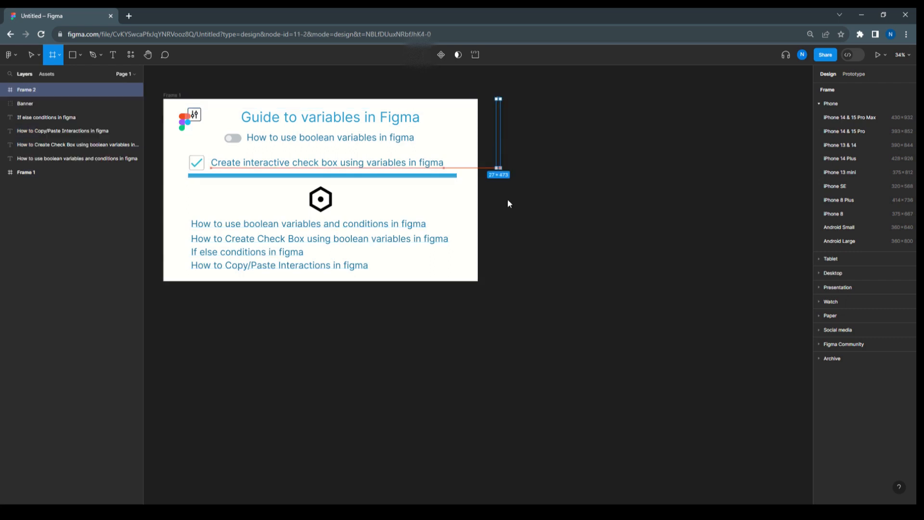
left_click_drag(498, 159, 636, 282)
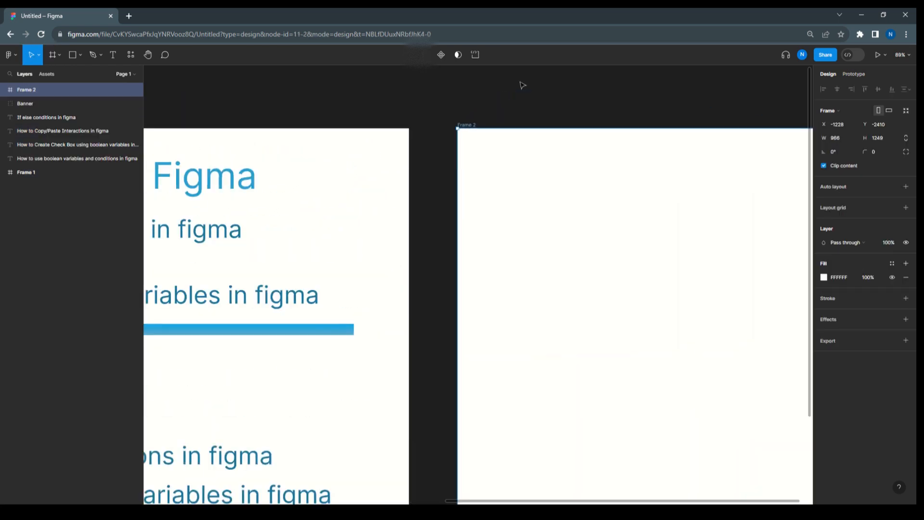
left_click(81, 54)
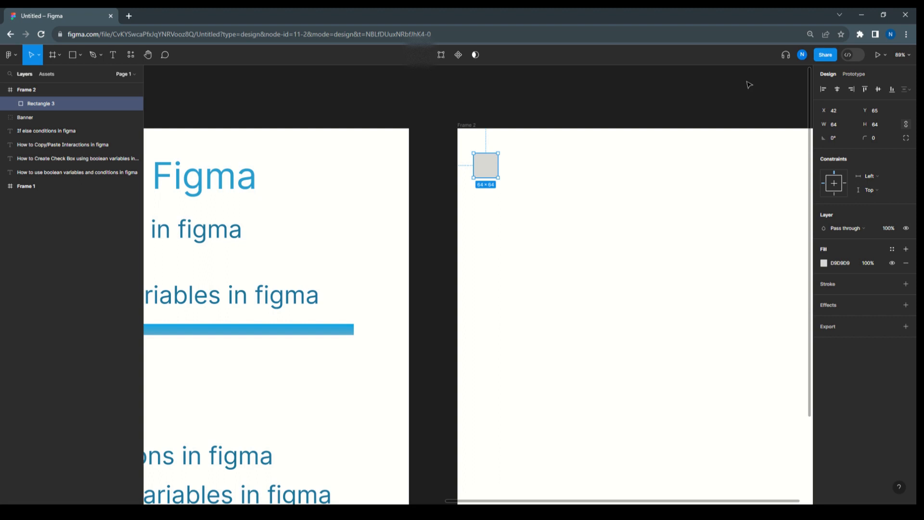
left_click(835, 124)
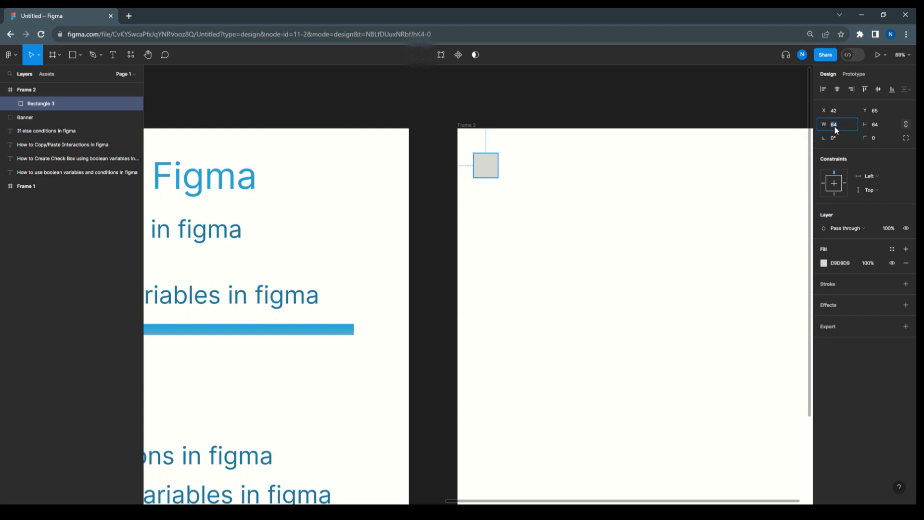
type("40")
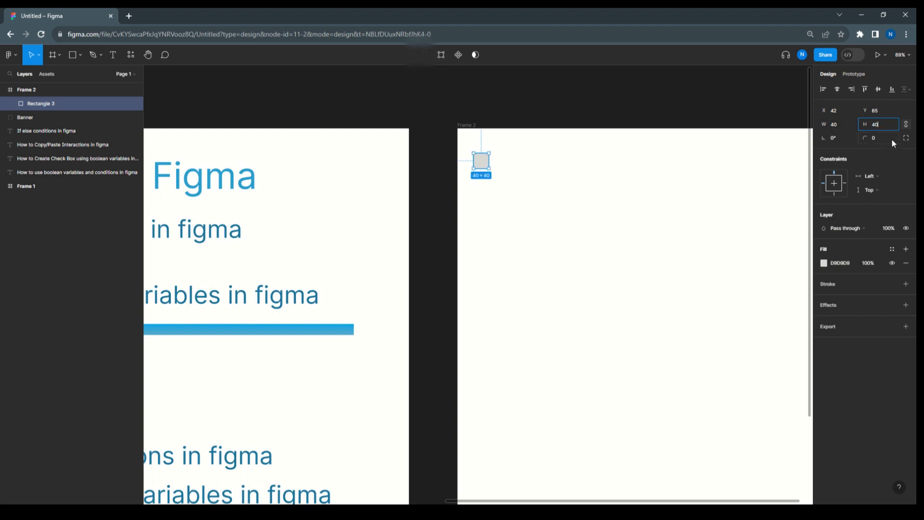
left_click(878, 138)
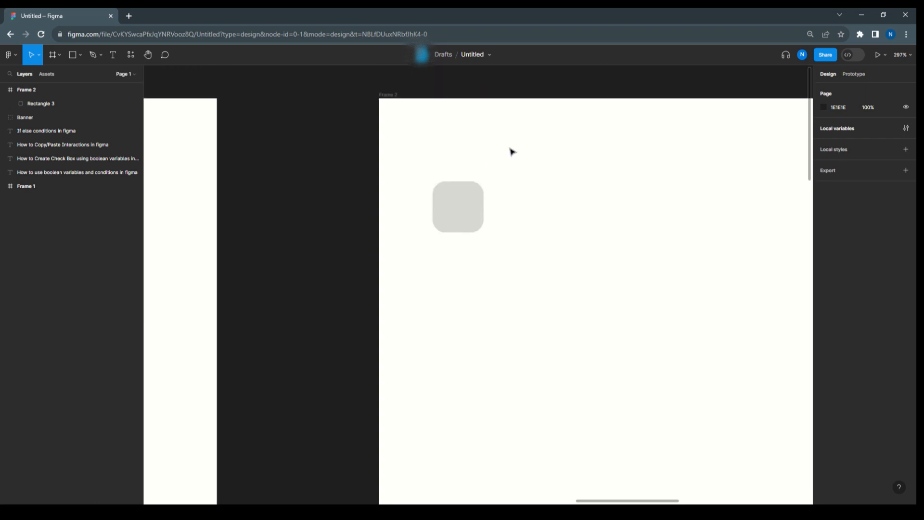
mouse_move(189, 85)
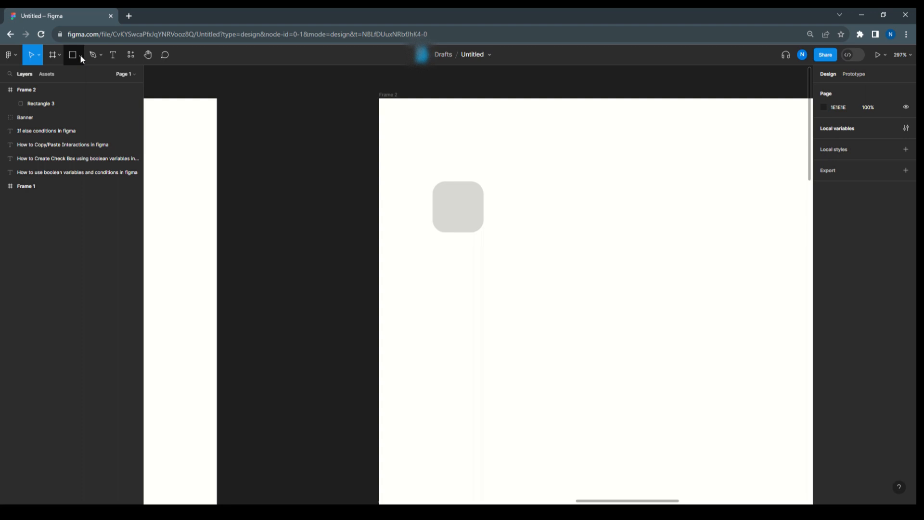
Shrink the check mark into the square and give the square a black outline, no fill.
left_click(81, 55)
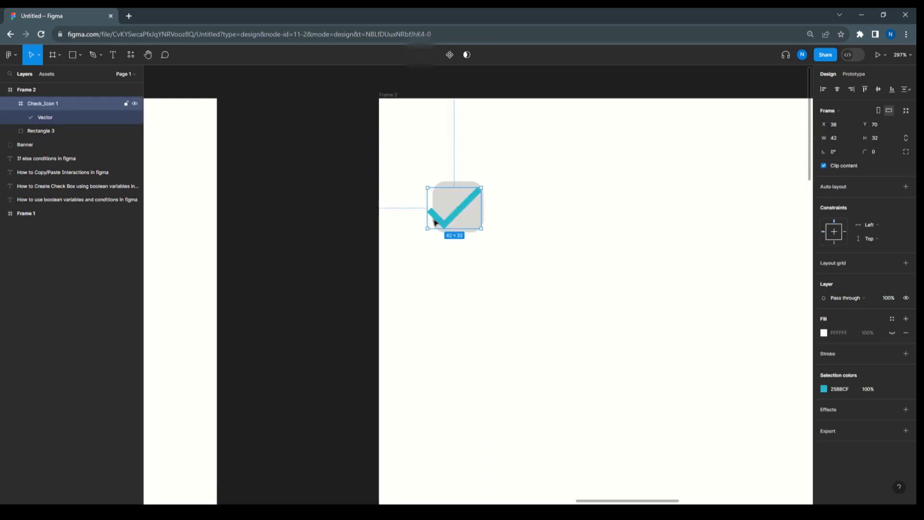
left_click_drag(481, 228, 469, 226)
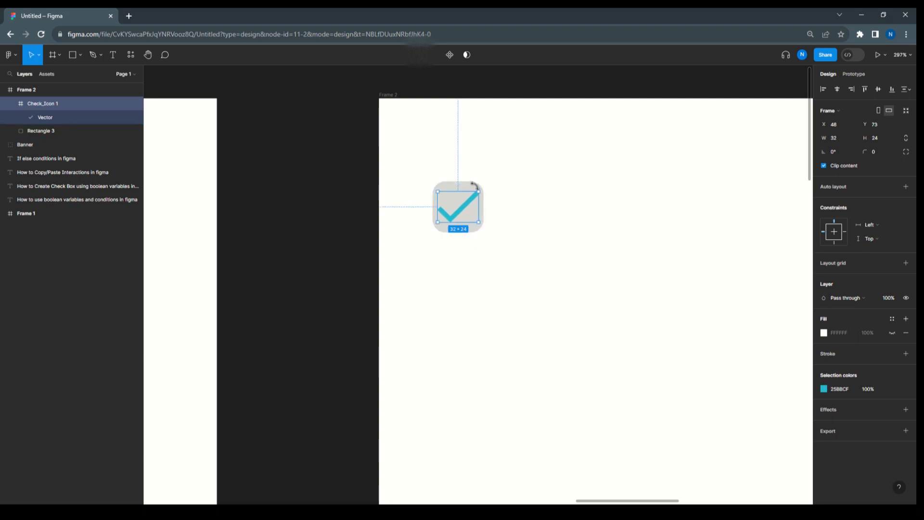
left_click(40, 130)
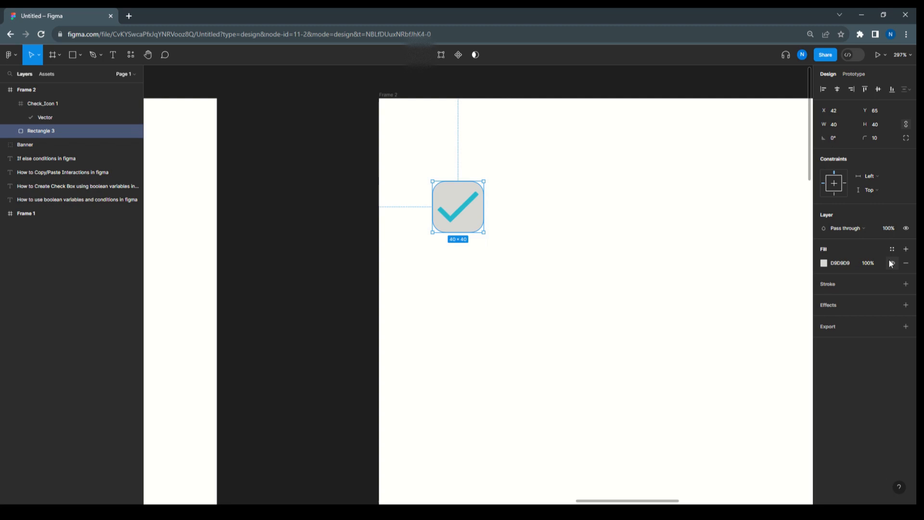
left_click(892, 262)
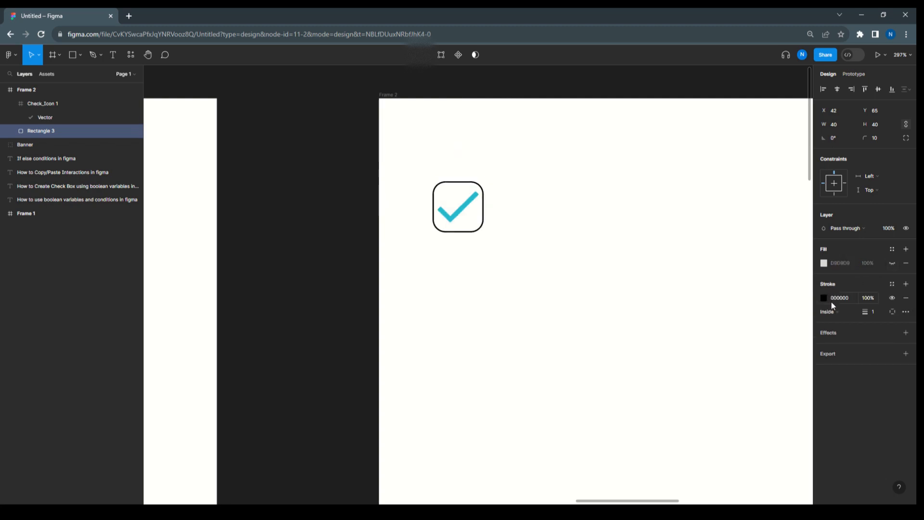
Move the square and check mark together near the frame's top-left corner.
left_click(666, 210)
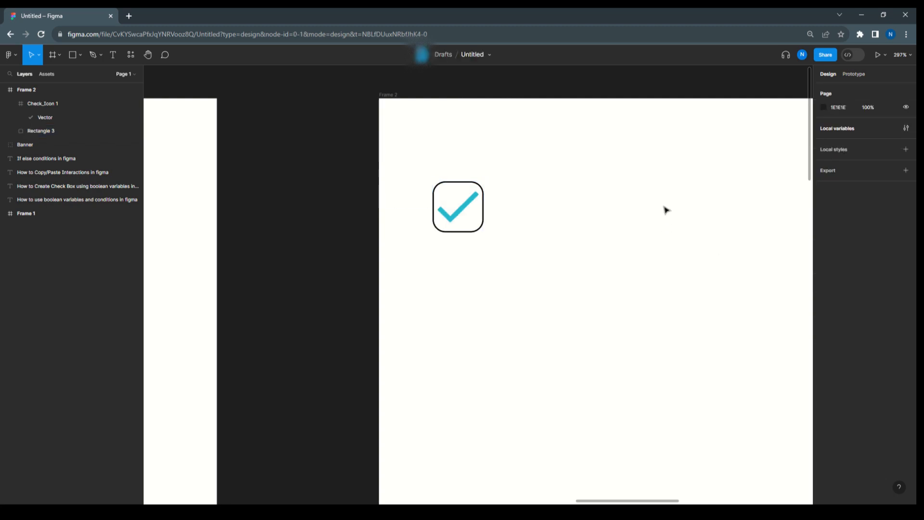
left_click(458, 207)
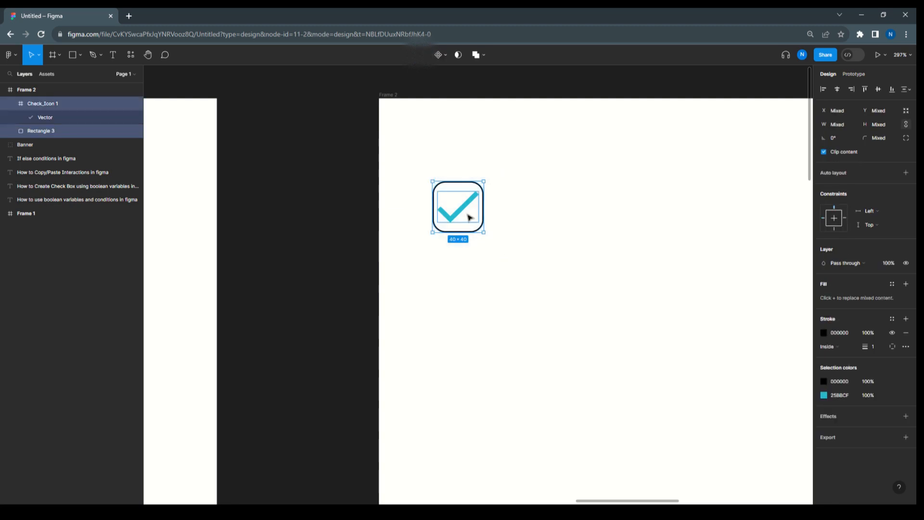
left_click_drag(457, 206, 422, 153)
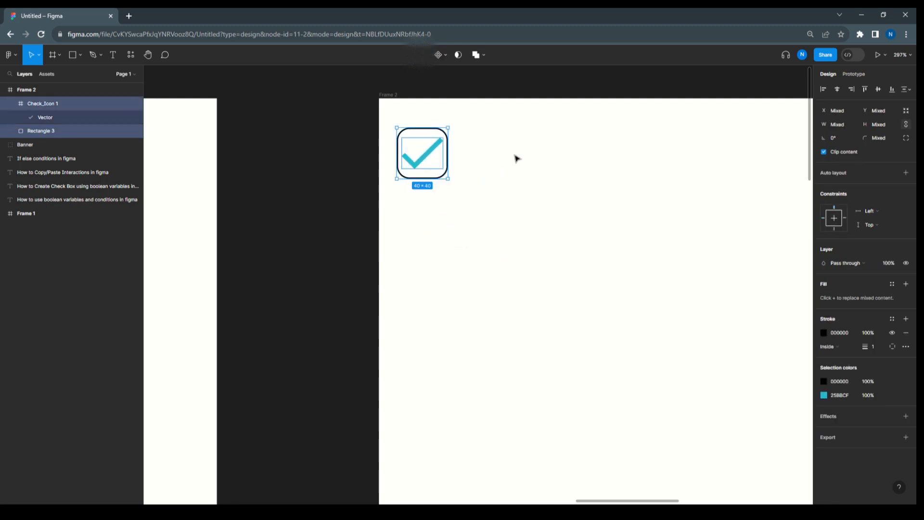
left_click_drag(422, 153, 426, 153)
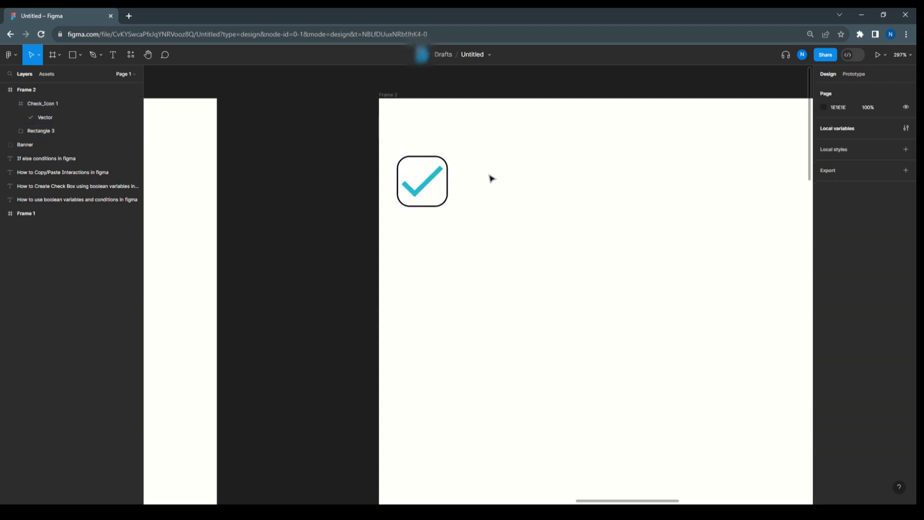
Type the text label 'Check Box List 1' beside the checkbox.
left_click(113, 55)
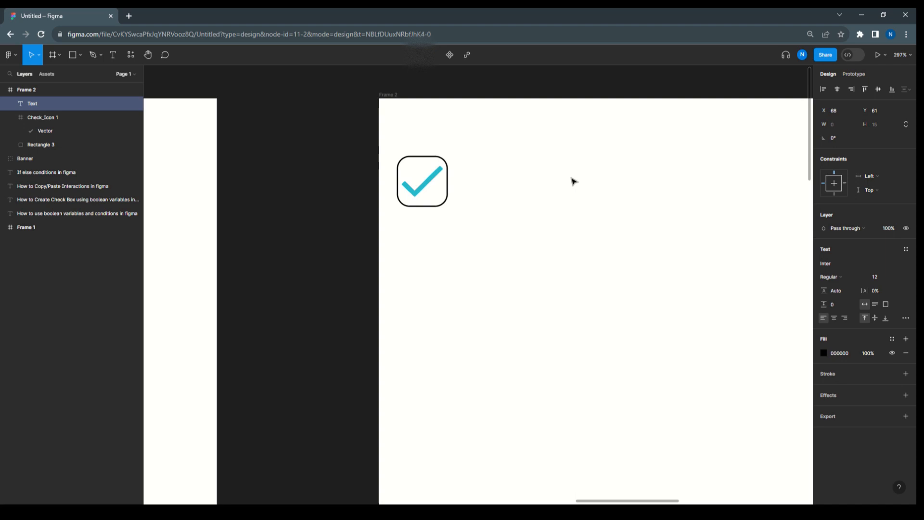
type("Check Box")
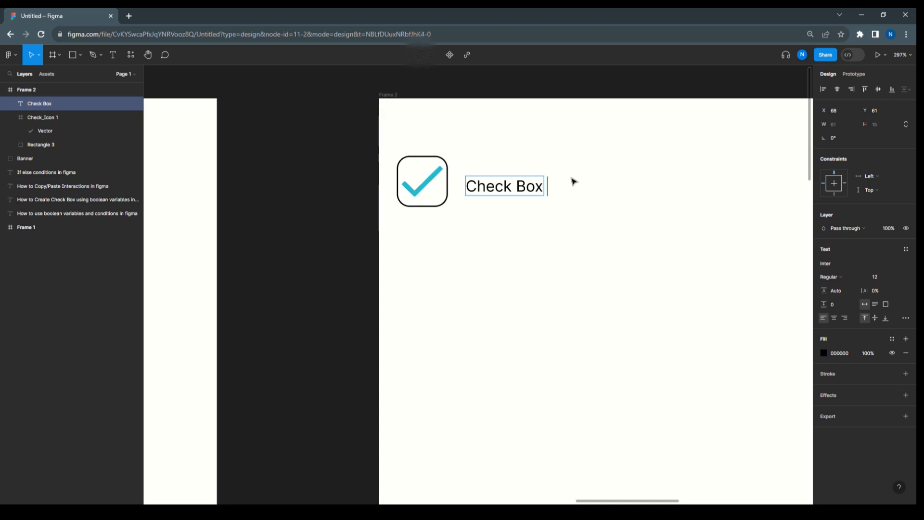
type("List")
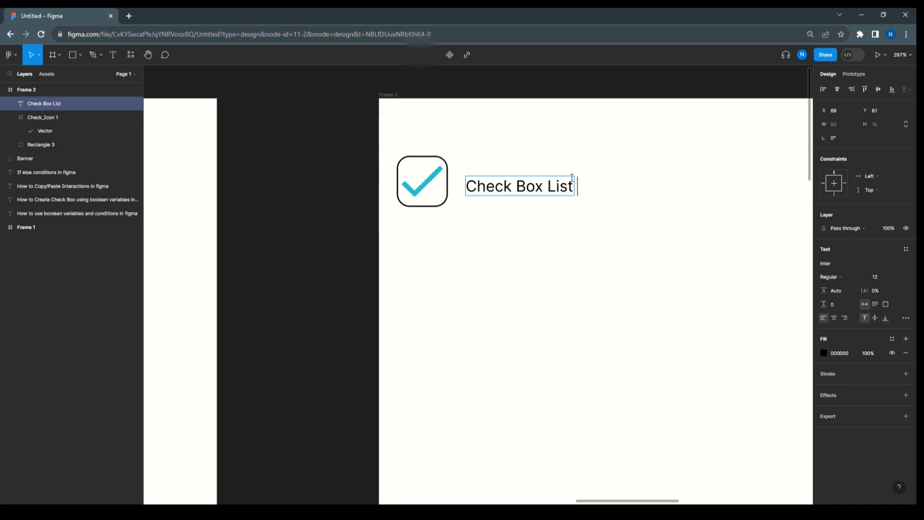
type("1")
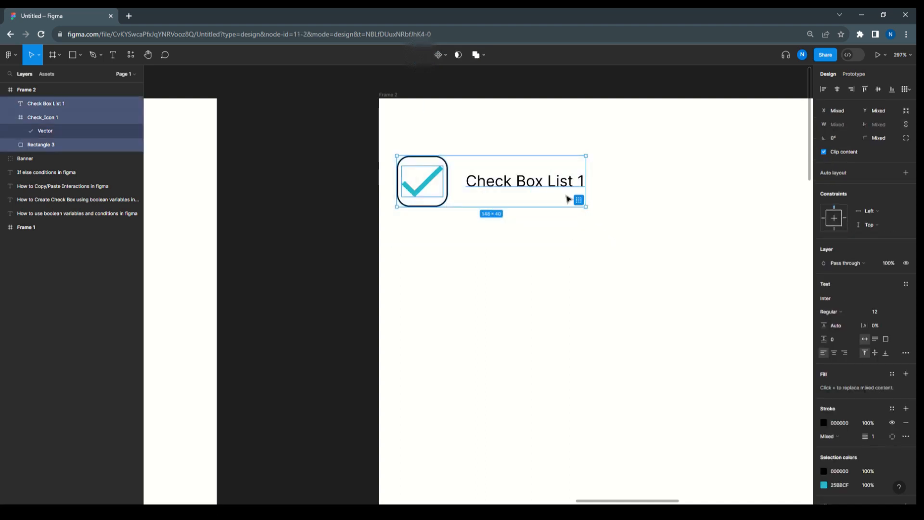
mouse_move(609, 263)
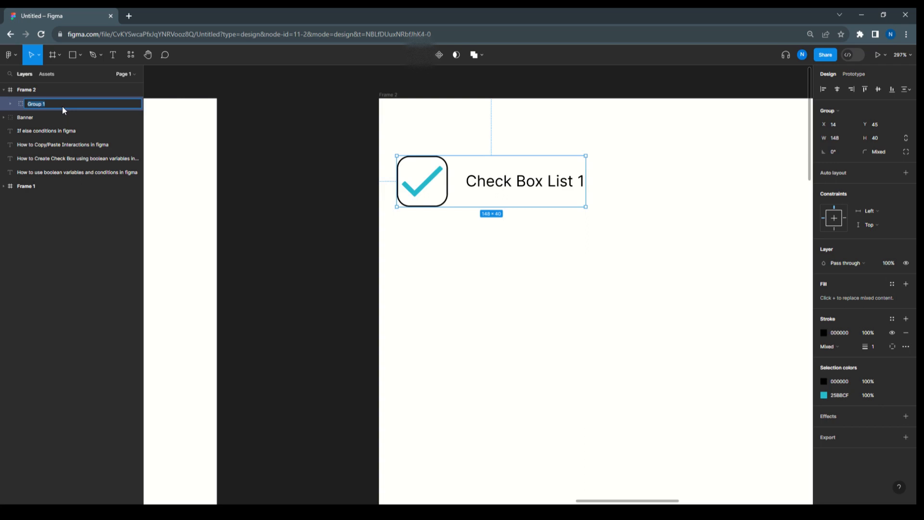
Type the new group name, starting 'Check', for the grouped checkbox and label.
type("Checkbox List1")
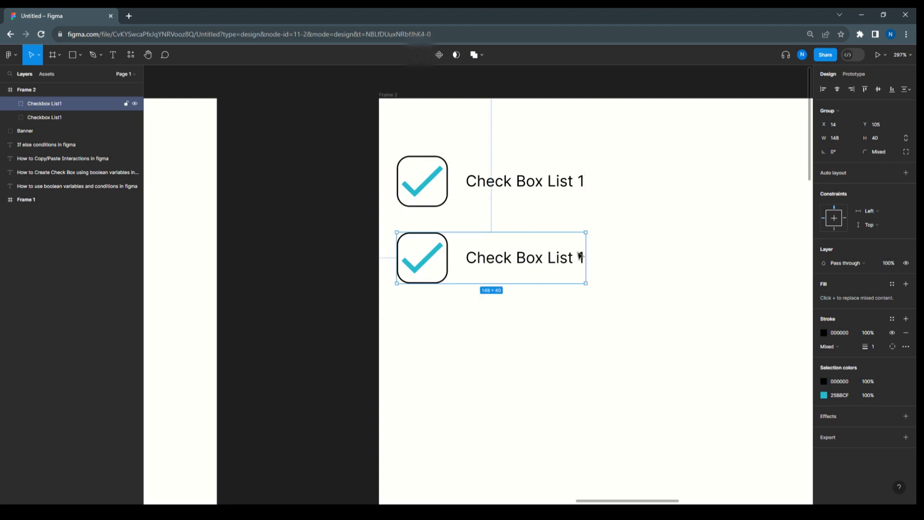
Relabel the copied rows and rename the second group to Checkbox List2.
double_click(522, 257)
type("2")
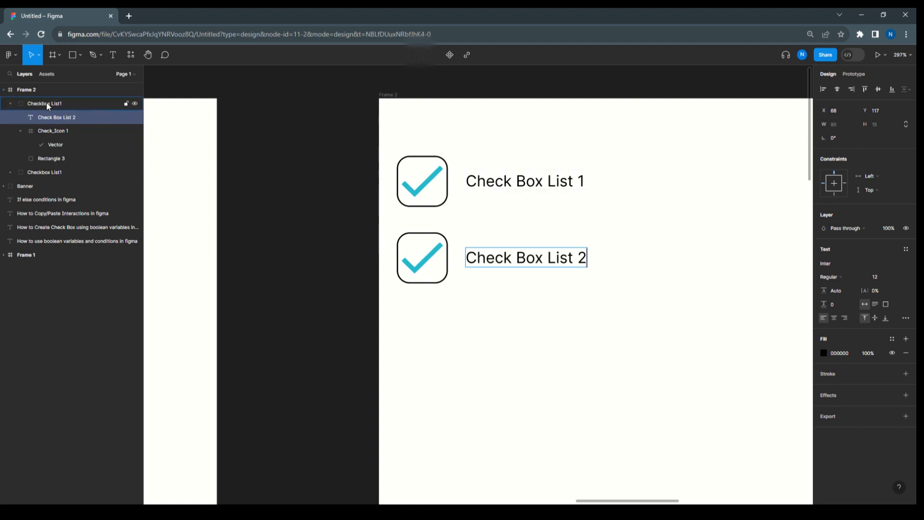
left_click(44, 104)
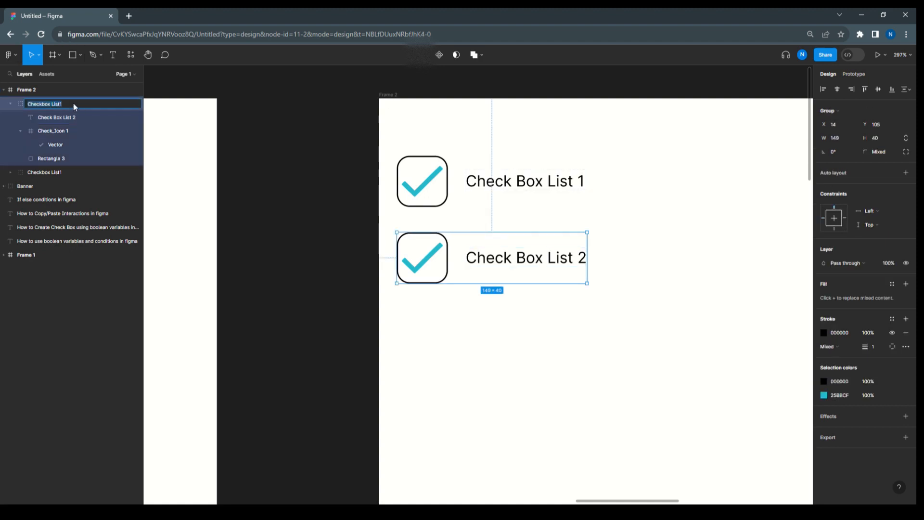
double_click(44, 104)
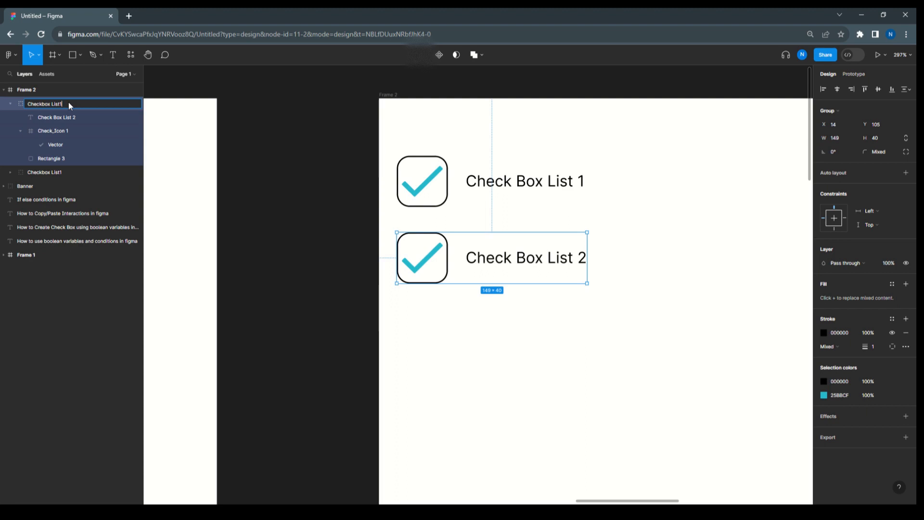
left_click(545, 313)
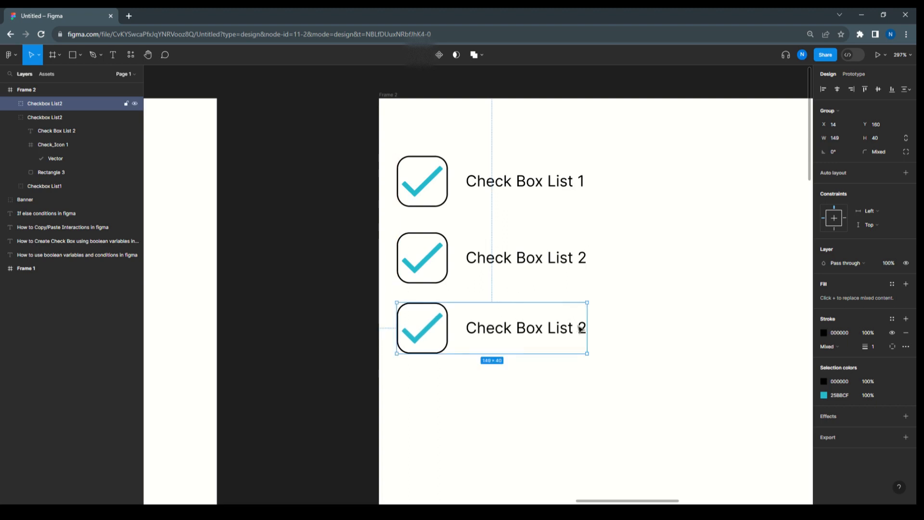
double_click(525, 327)
type("3")
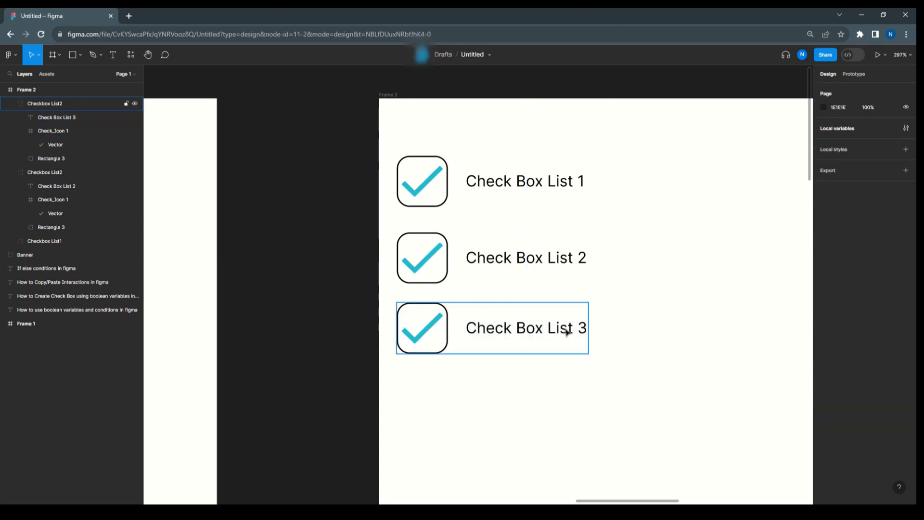
left_click(45, 104)
type("3")
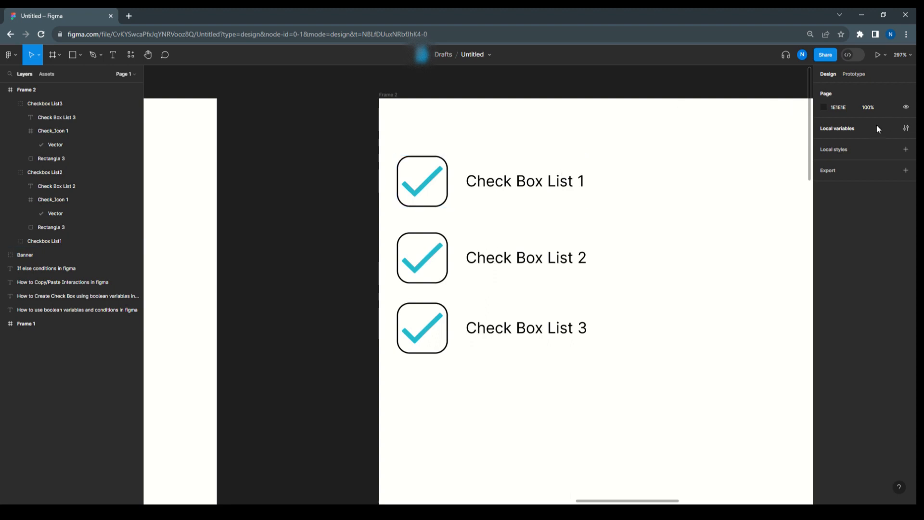
Delete the three old local variables.
left_click(906, 128)
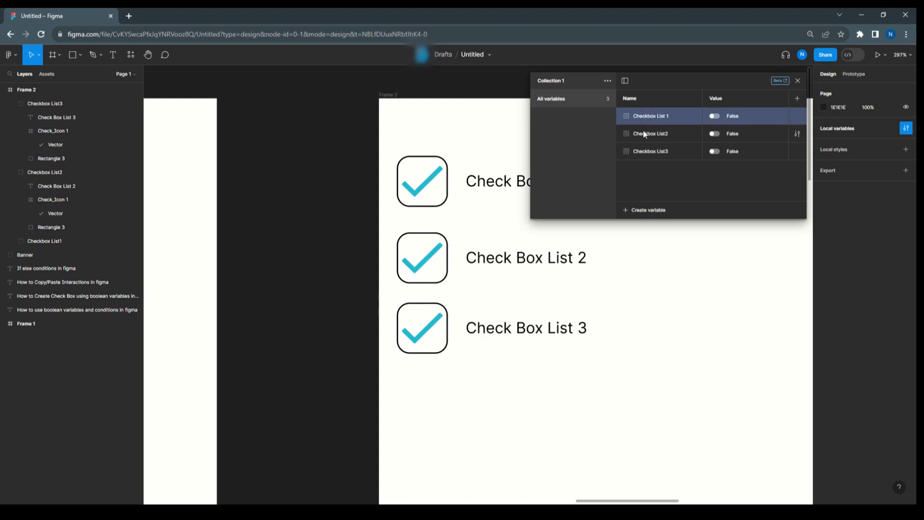
right_click(648, 133)
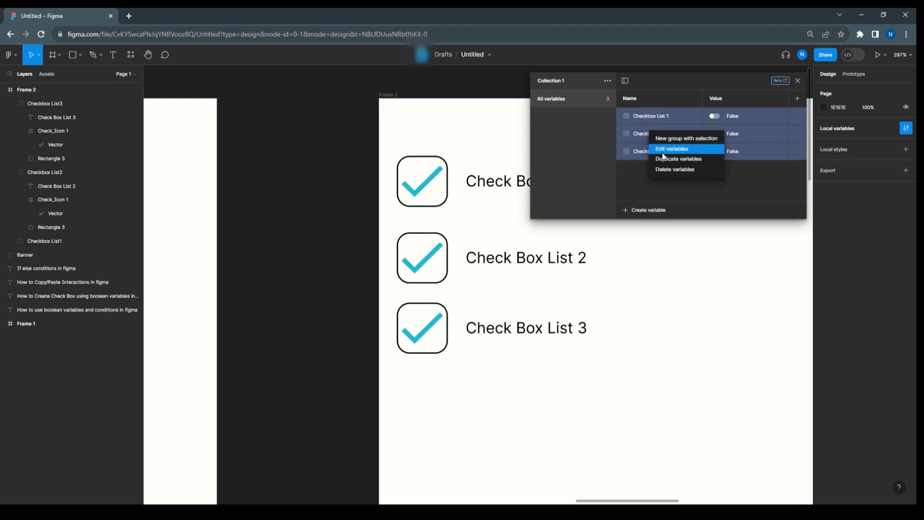
left_click(674, 169)
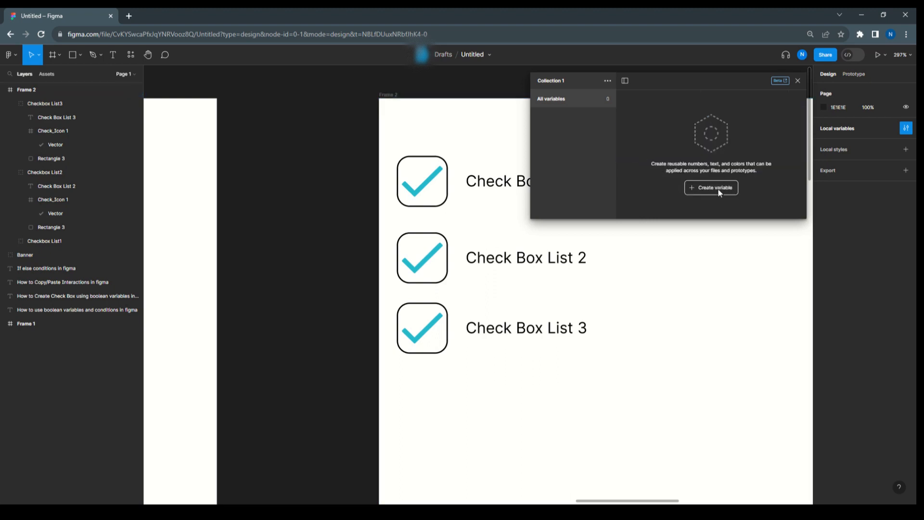
Create boolean variables Check Box List1, List2 and List3.
left_click(710, 187)
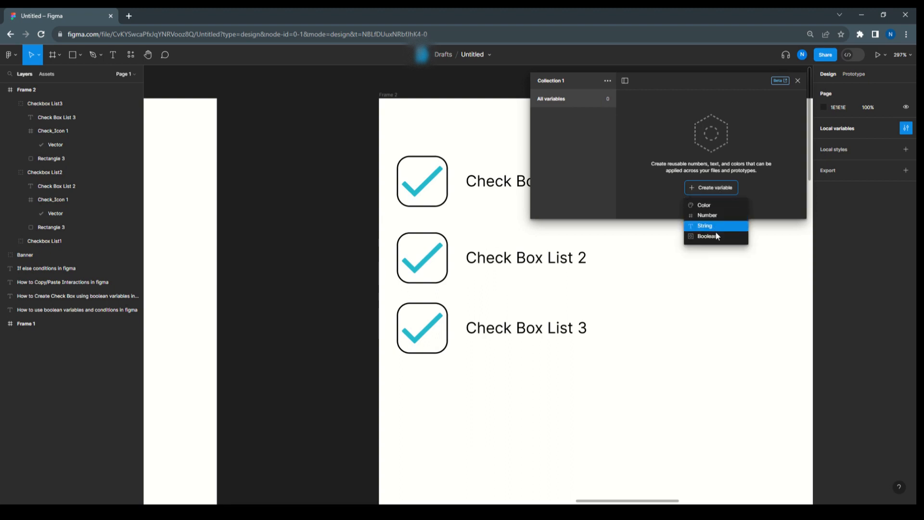
left_click(708, 235)
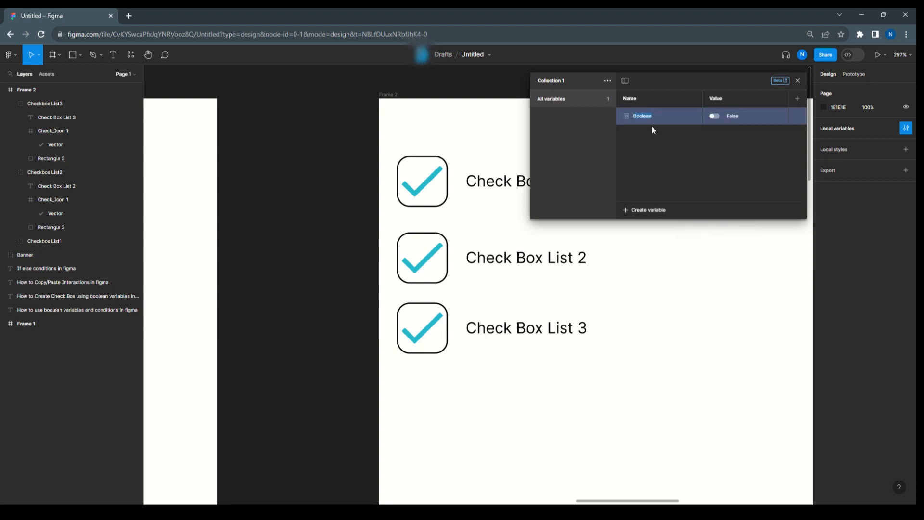
type("Check Box List1")
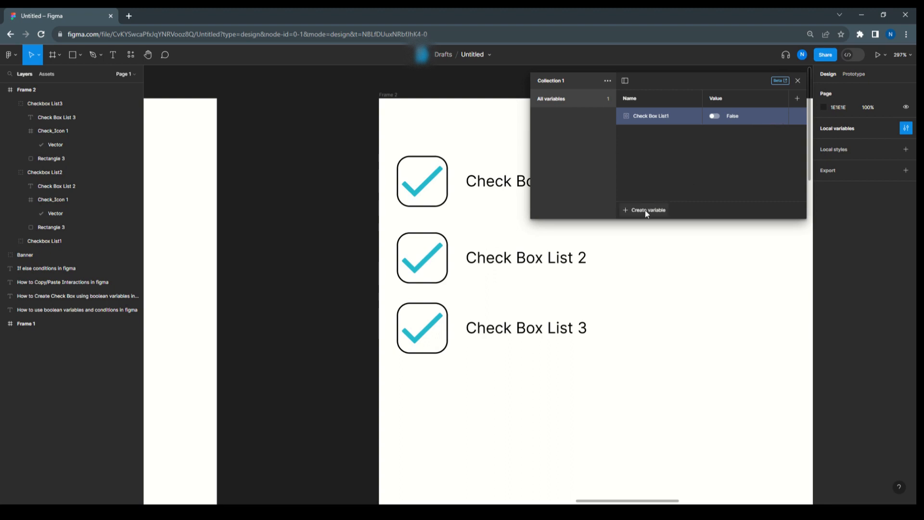
left_click(647, 210)
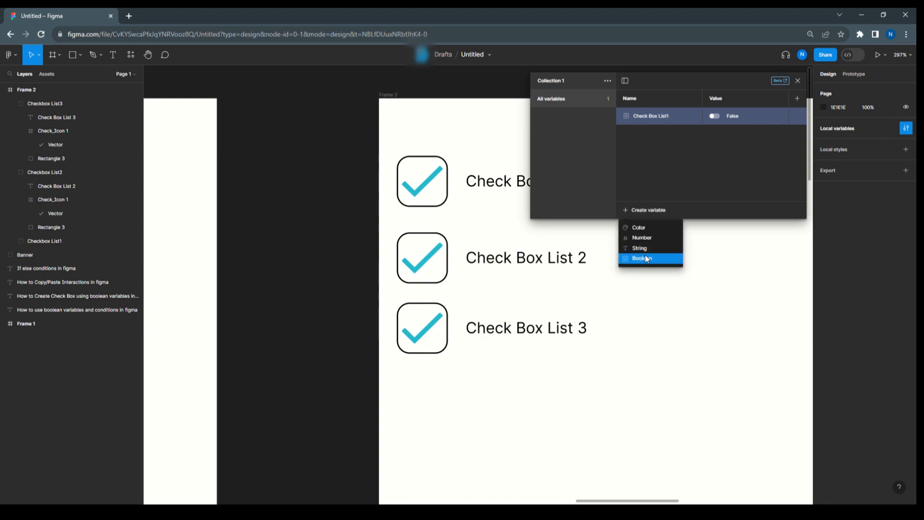
left_click(640, 258)
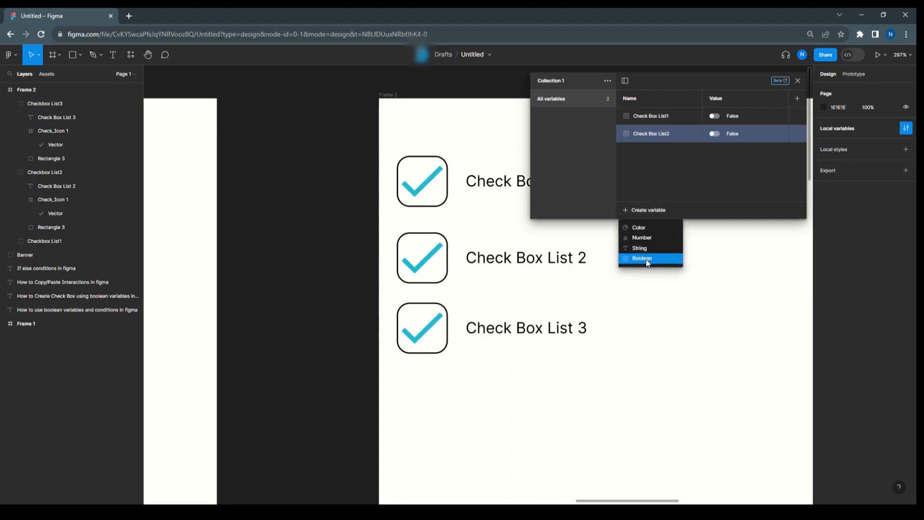
left_click(641, 258)
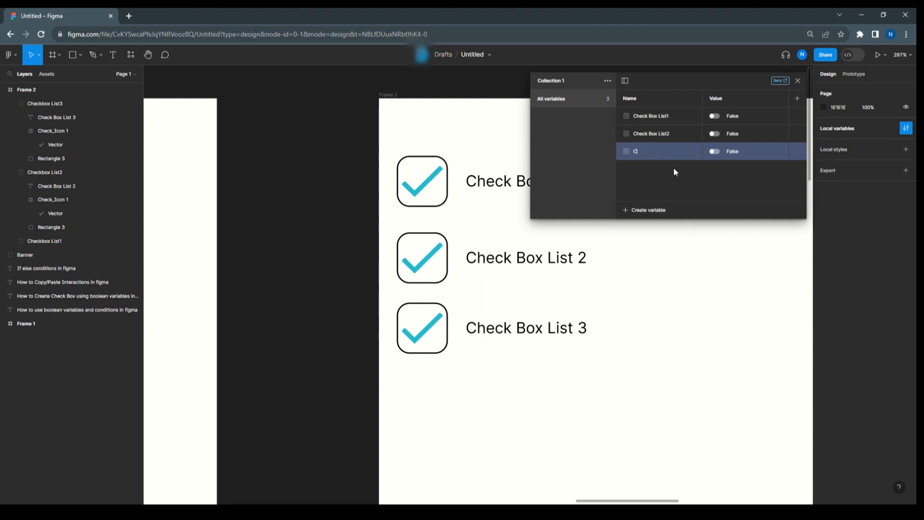
type("heck Box List3")
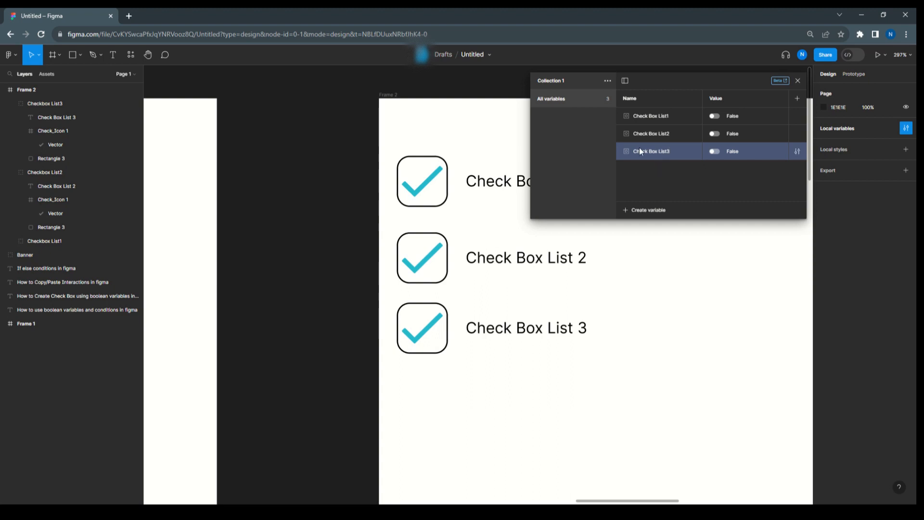
mouse_move(782, 177)
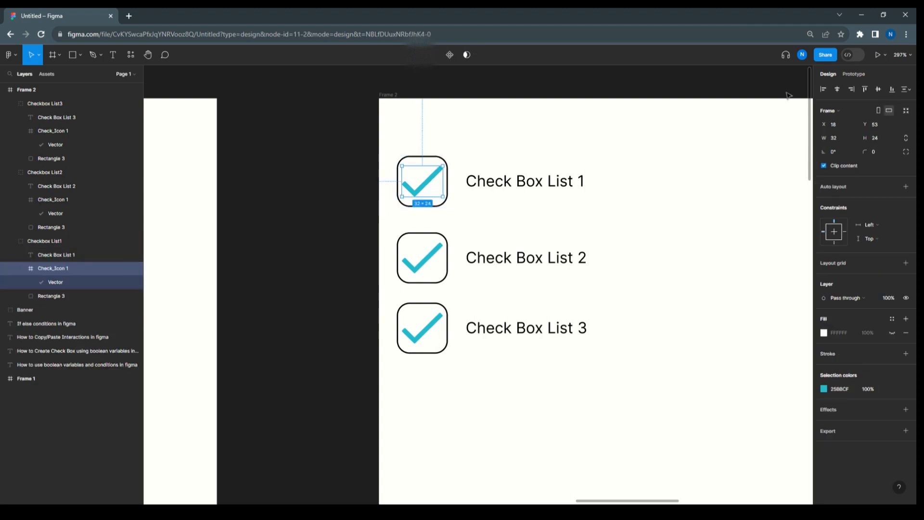
mouse_move(829, 288)
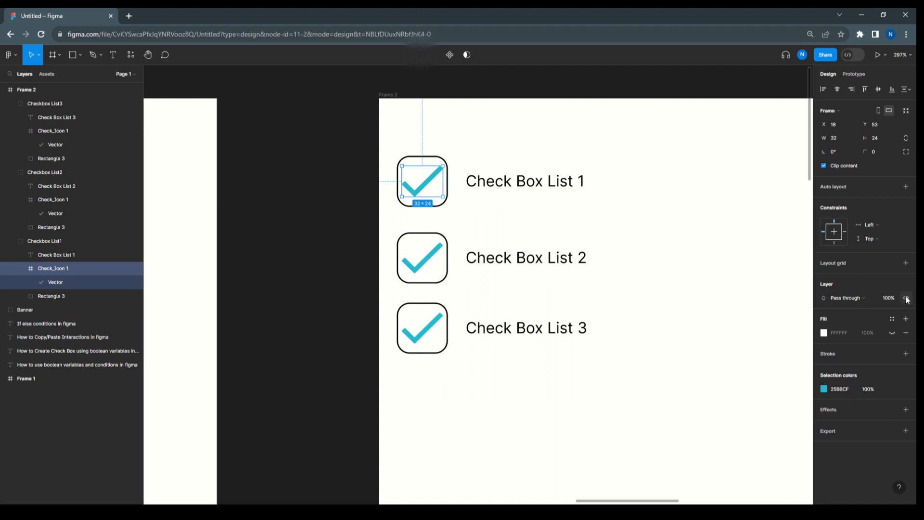
Bind the three check icons' visibility to Check Box List1, List2 and List3.
left_click(906, 297)
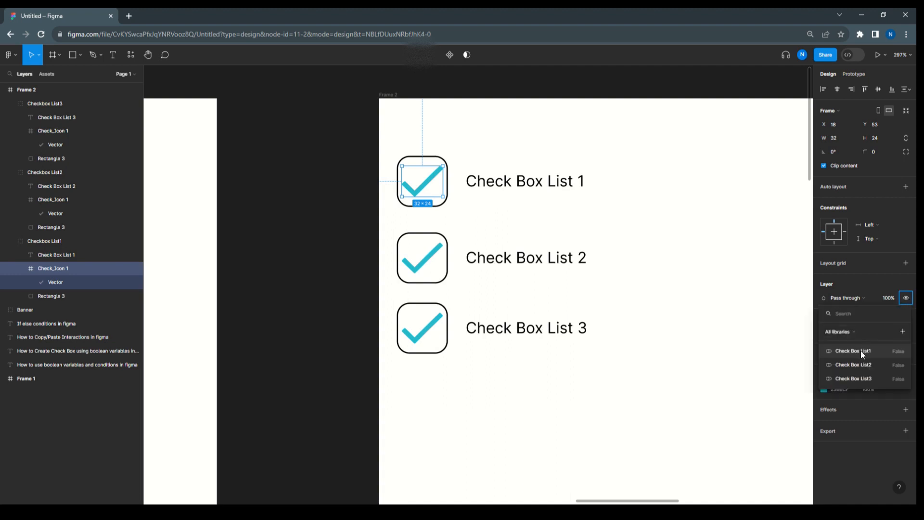
left_click(853, 351)
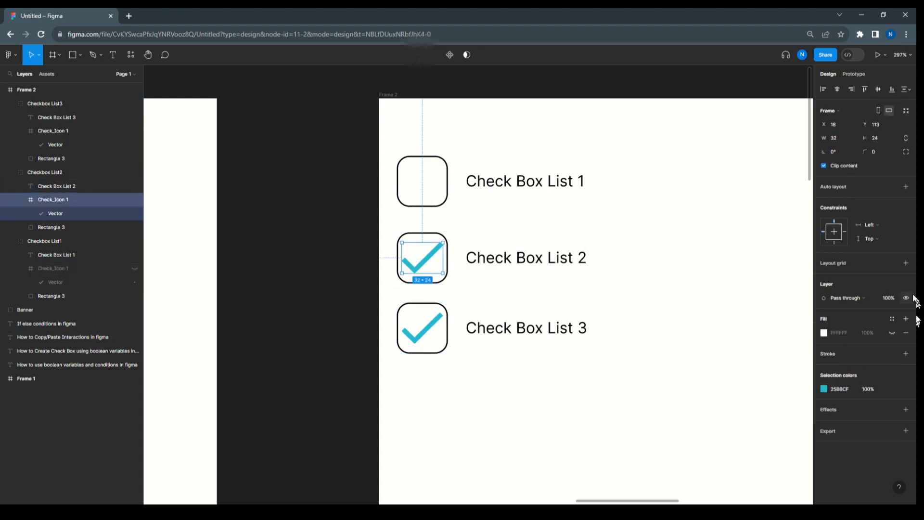
left_click(905, 298)
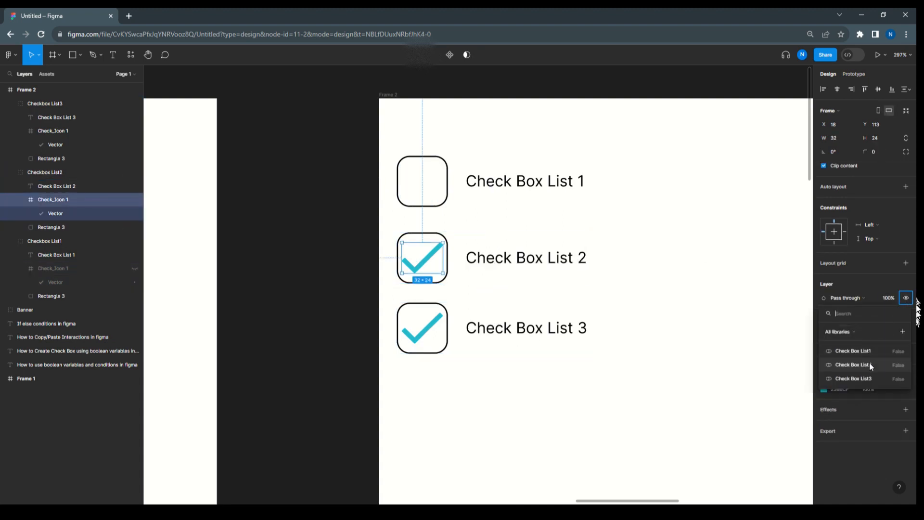
left_click(853, 364)
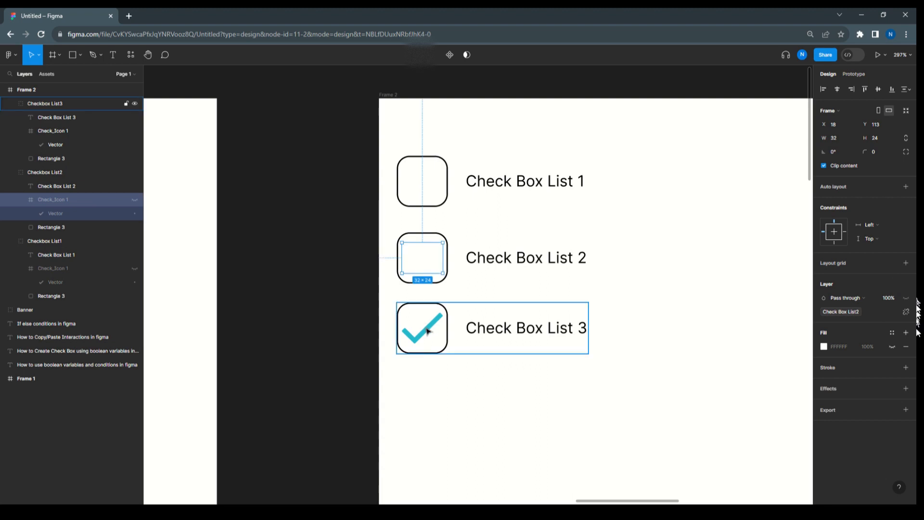
left_click(906, 297)
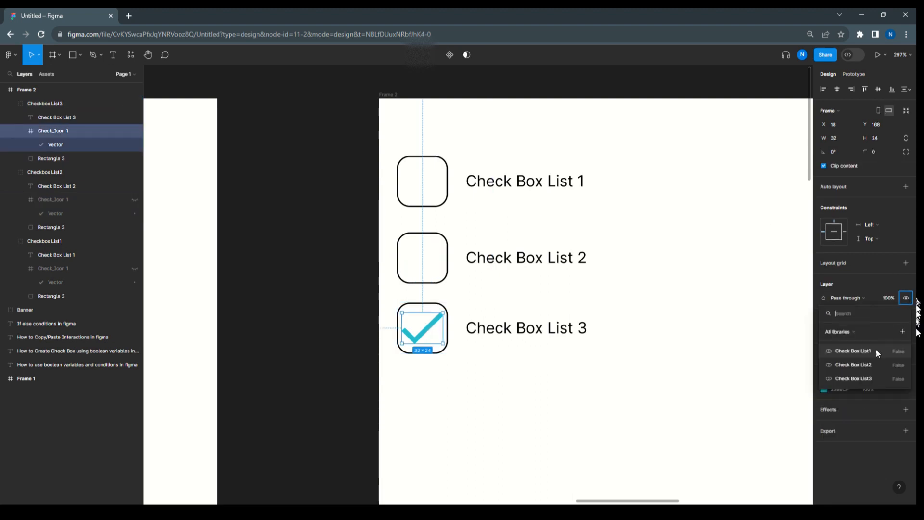
left_click(651, 225)
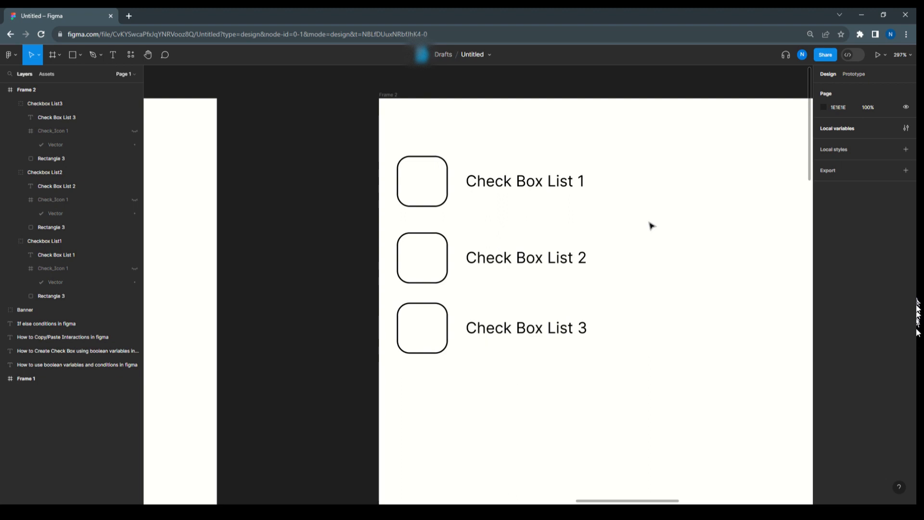
Add an On click conditional to the first row testing Check Box List1 == false.
left_click(421, 181)
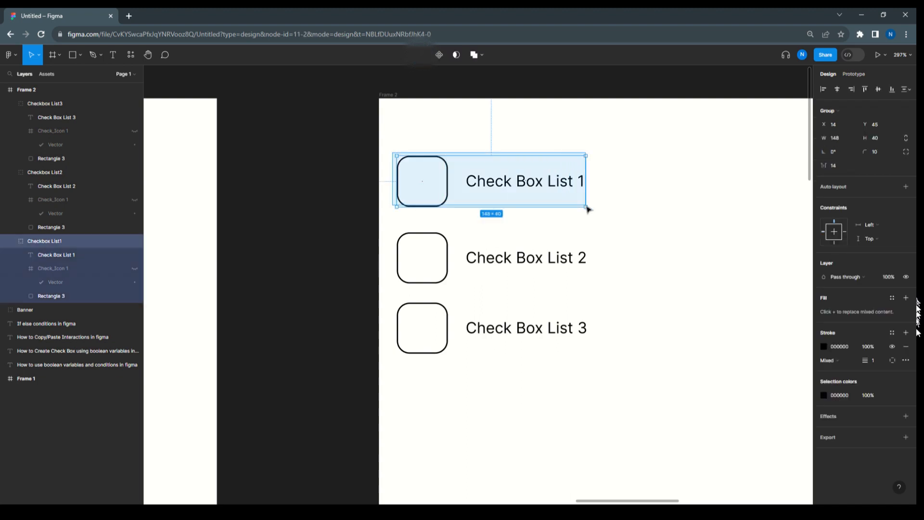
left_click(853, 74)
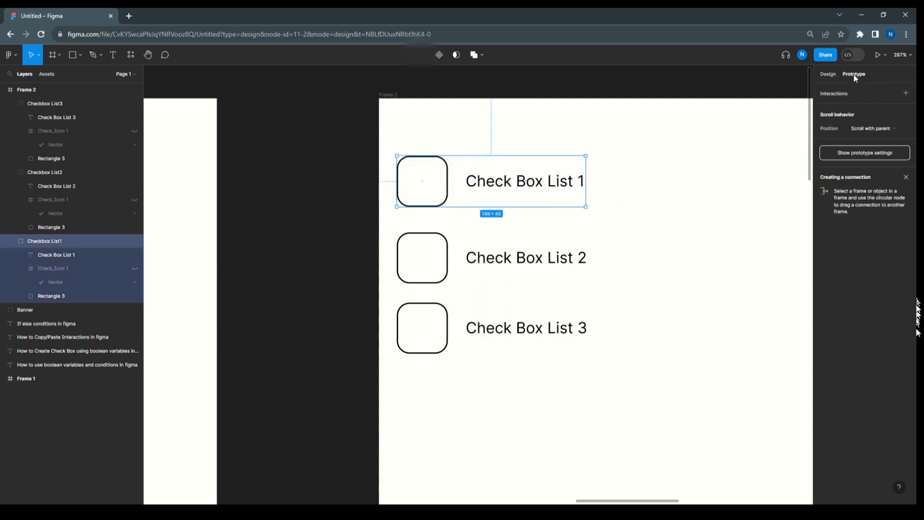
left_click(906, 93)
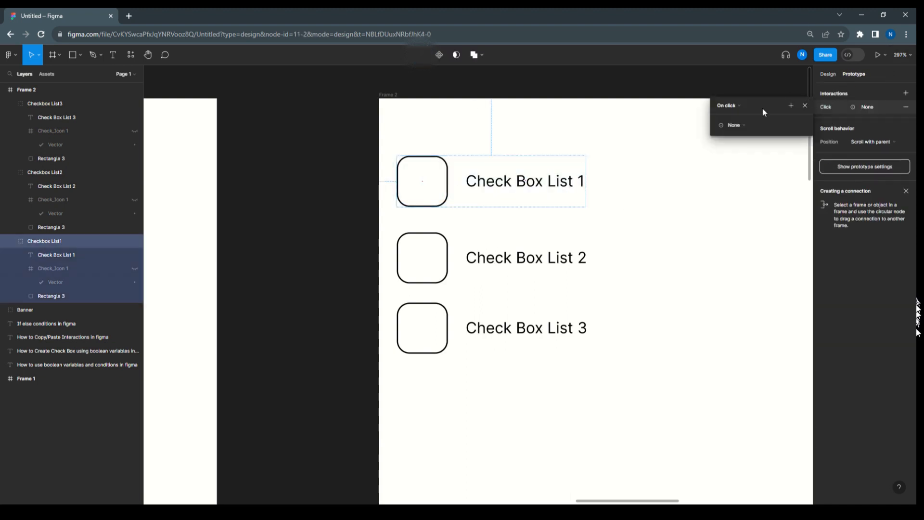
left_click(733, 124)
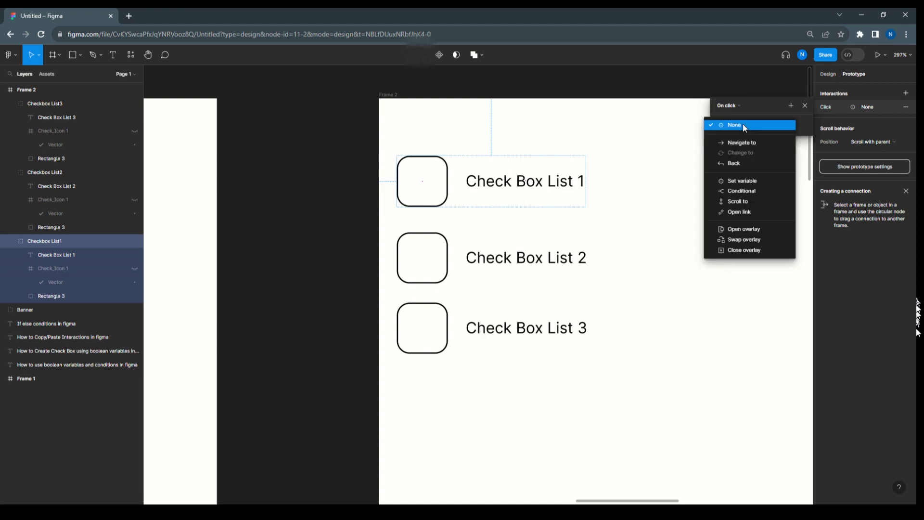
left_click(741, 191)
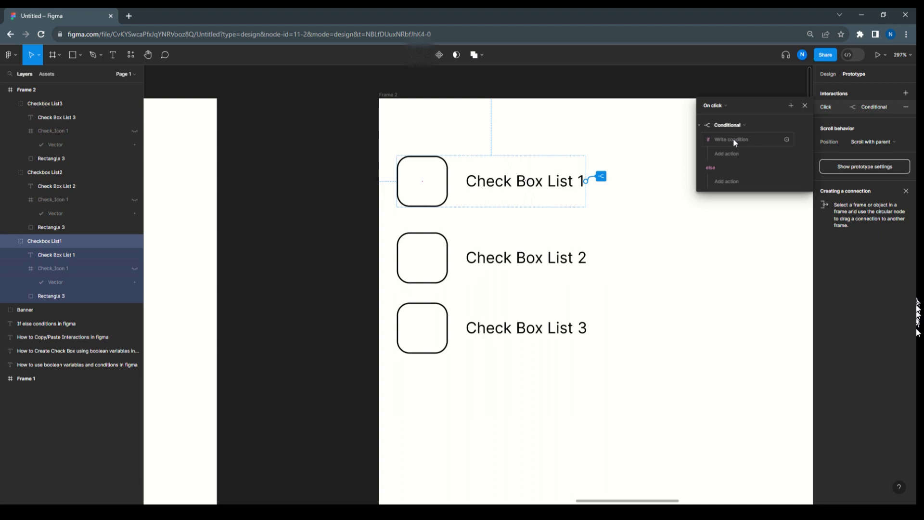
left_click(733, 139)
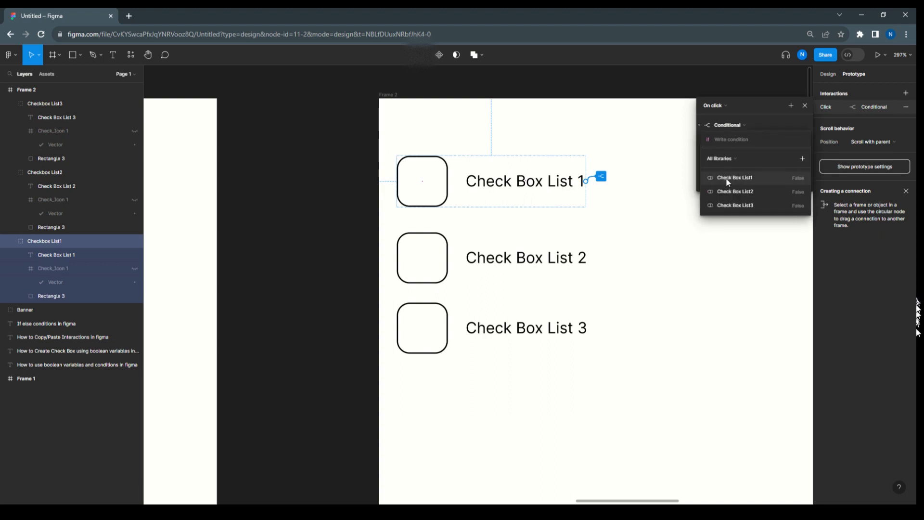
left_click(734, 177)
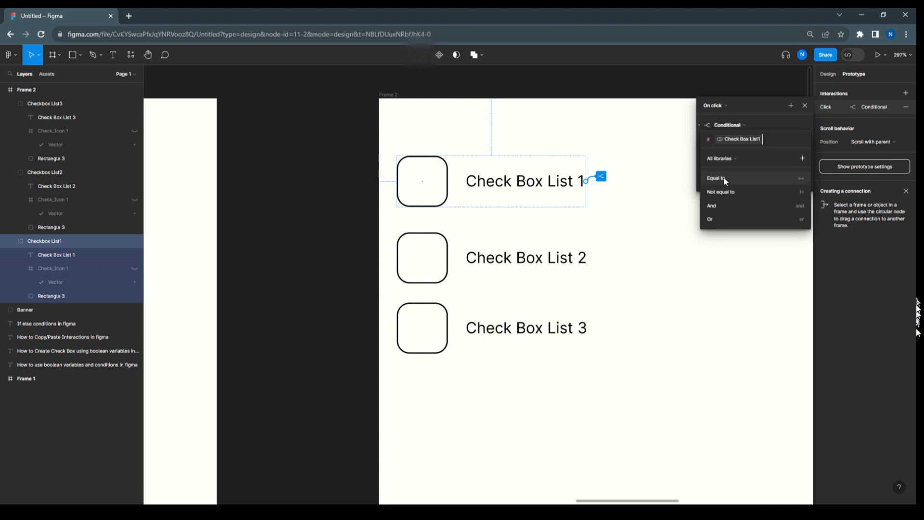
left_click(716, 178)
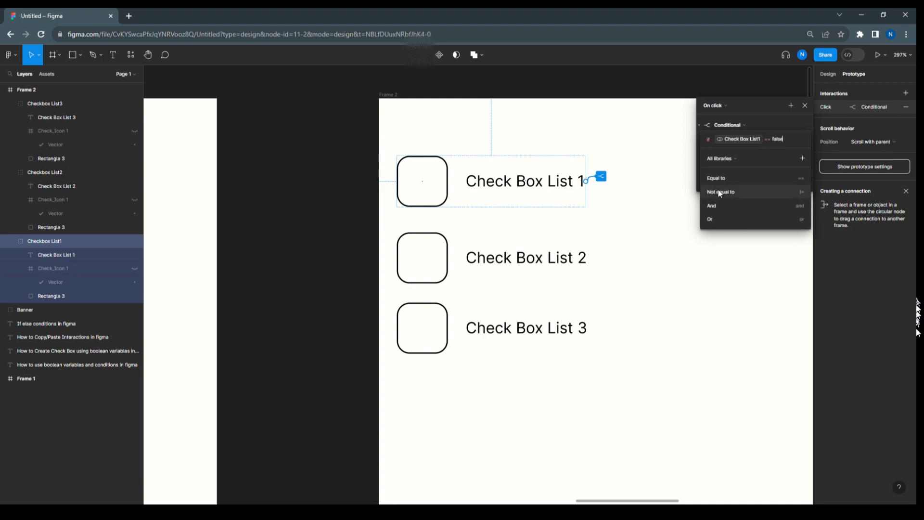
left_click(719, 191)
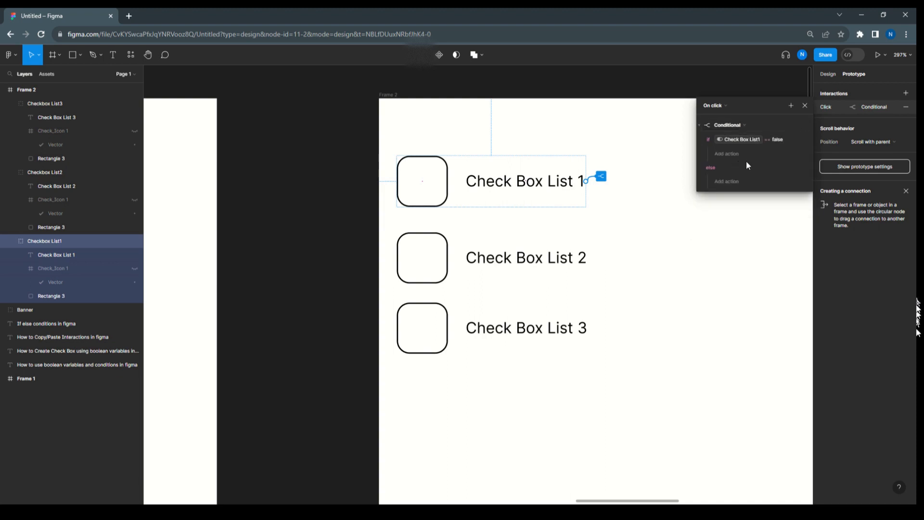
mouse_move(726, 154)
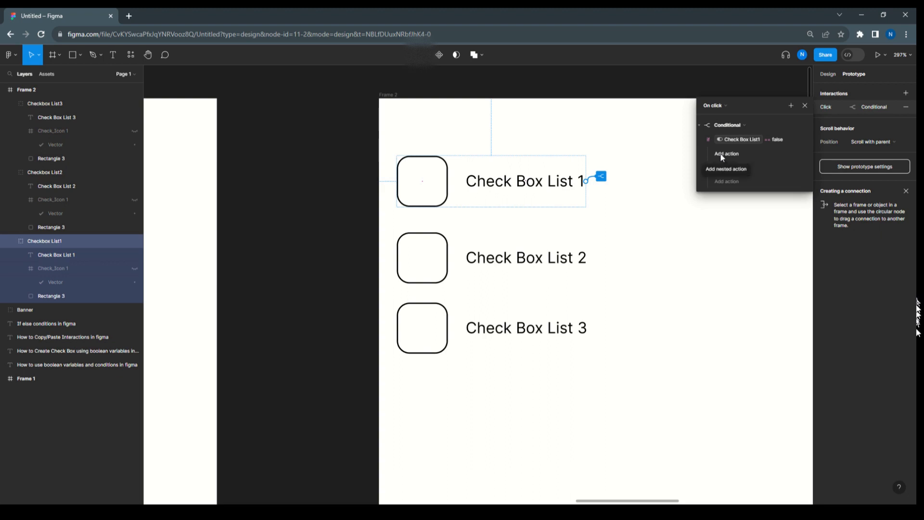
Set Check Box List1 true in the if branch and false in the else branch.
left_click(726, 154)
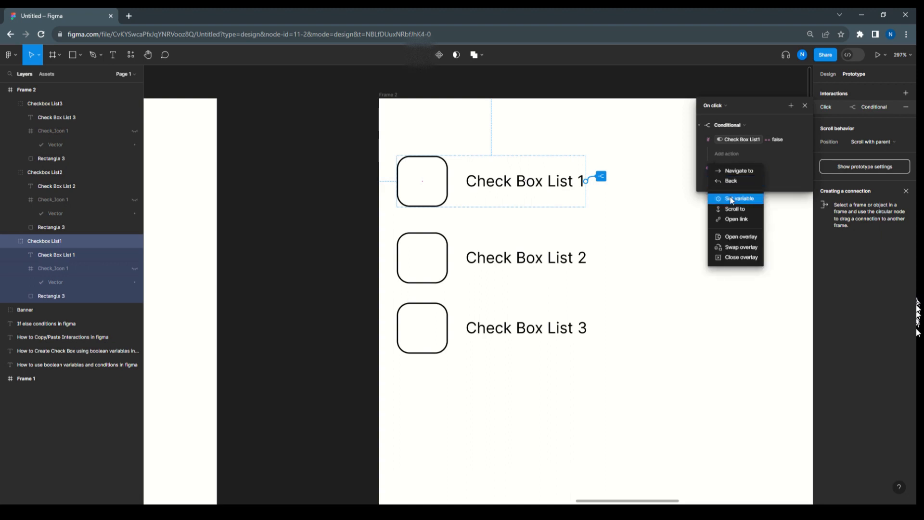
left_click(740, 199)
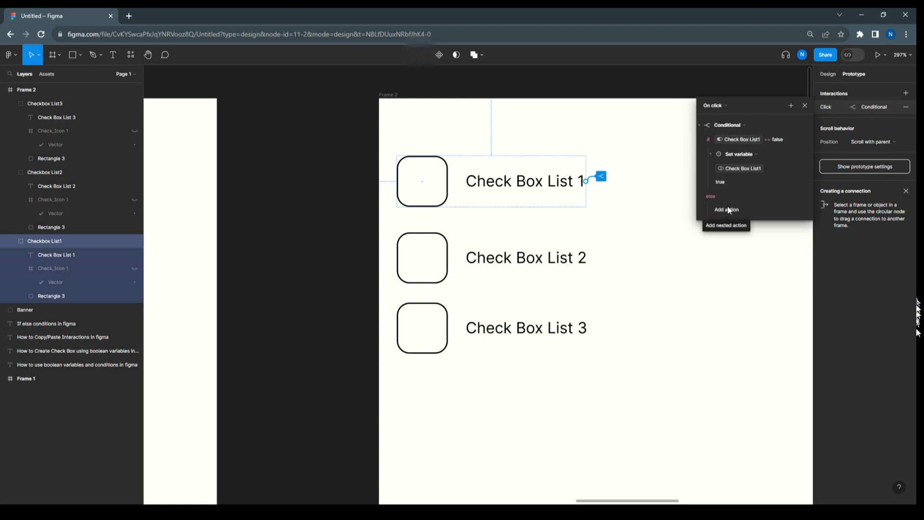
left_click(726, 209)
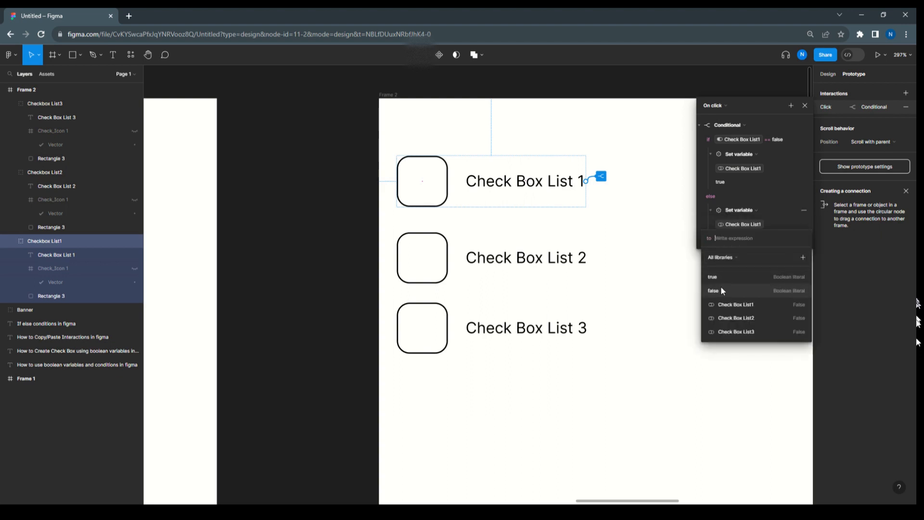
left_click(712, 291)
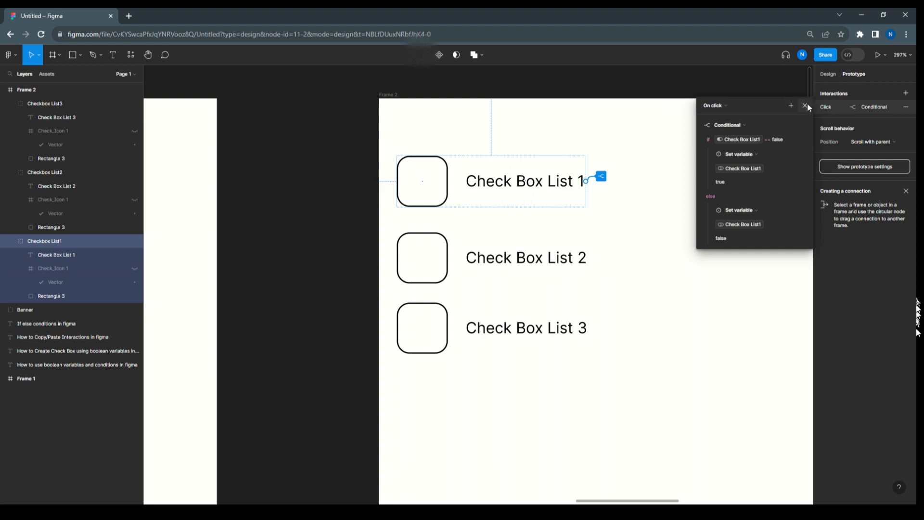
left_click(806, 106)
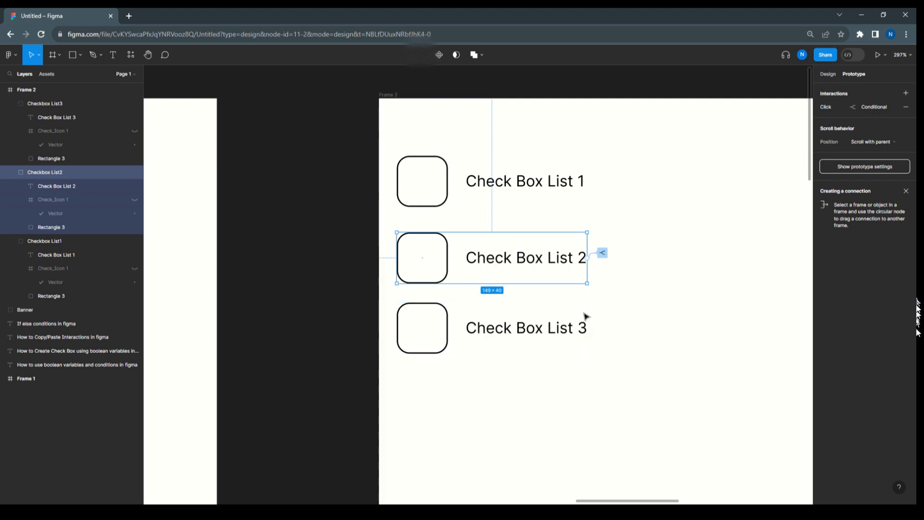
Paste the first row's click conditional onto the other checkbox rows.
left_click(525, 327)
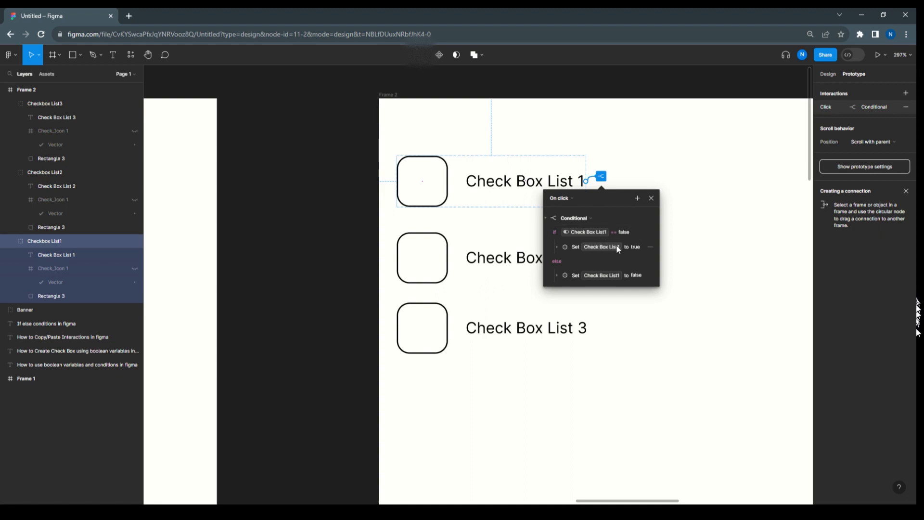
mouse_move(633, 249)
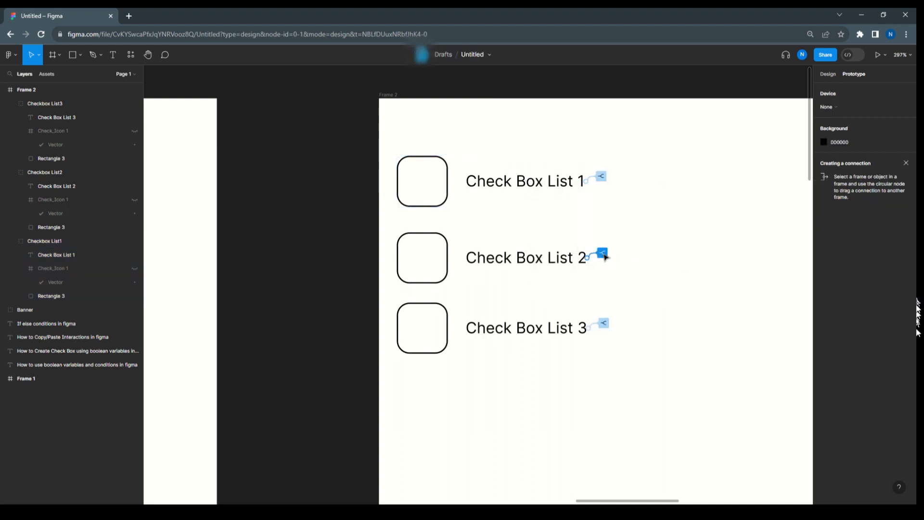
Switch the second row's condition, true and else Set variable actions to Check Box List2.
left_click(601, 252)
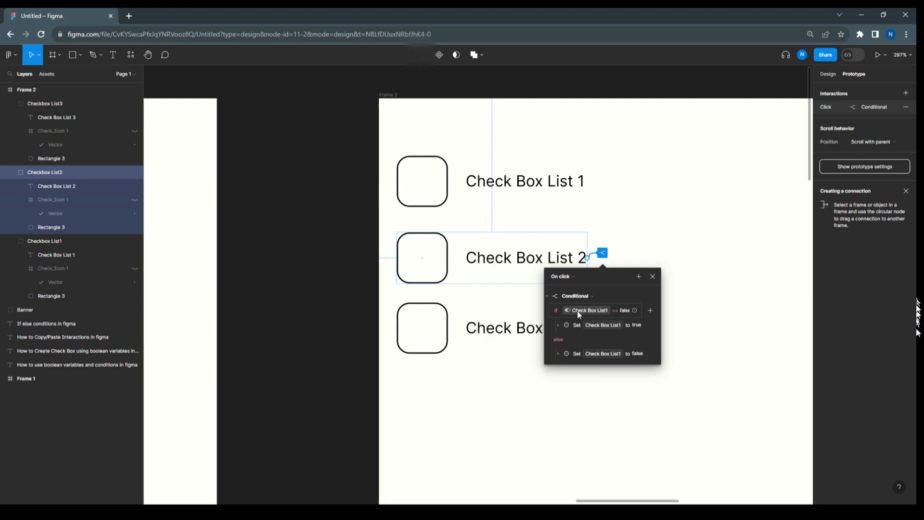
left_click(588, 311)
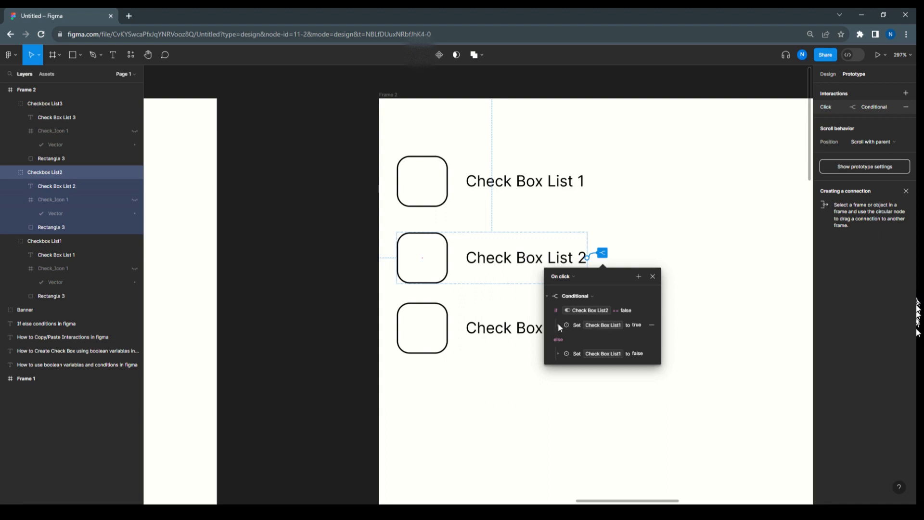
left_click(601, 325)
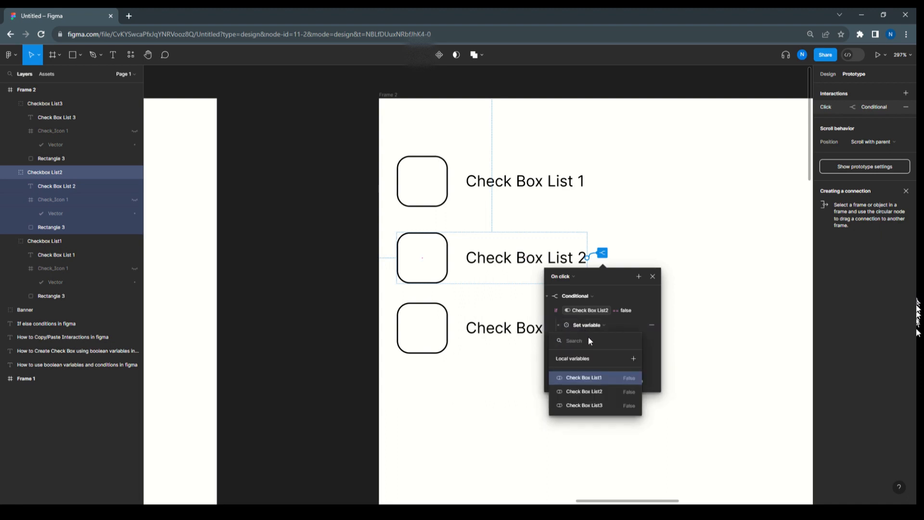
left_click(583, 391)
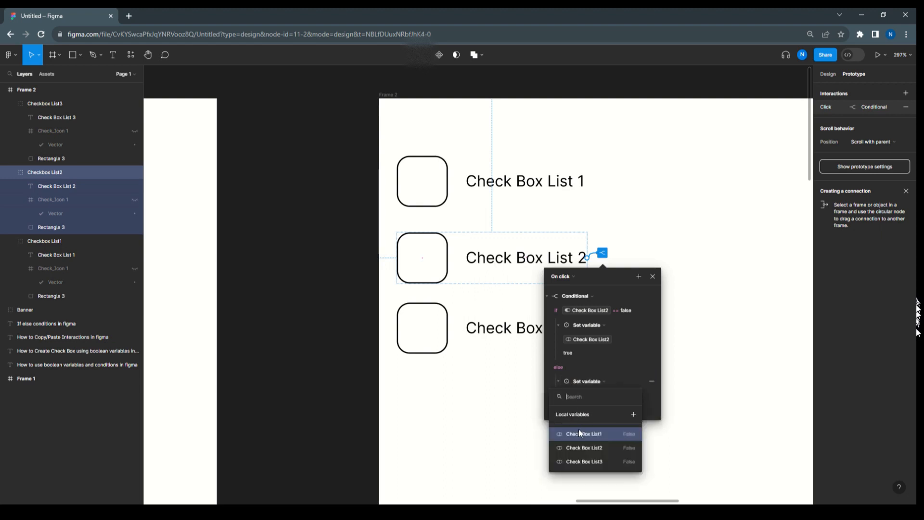
left_click(582, 447)
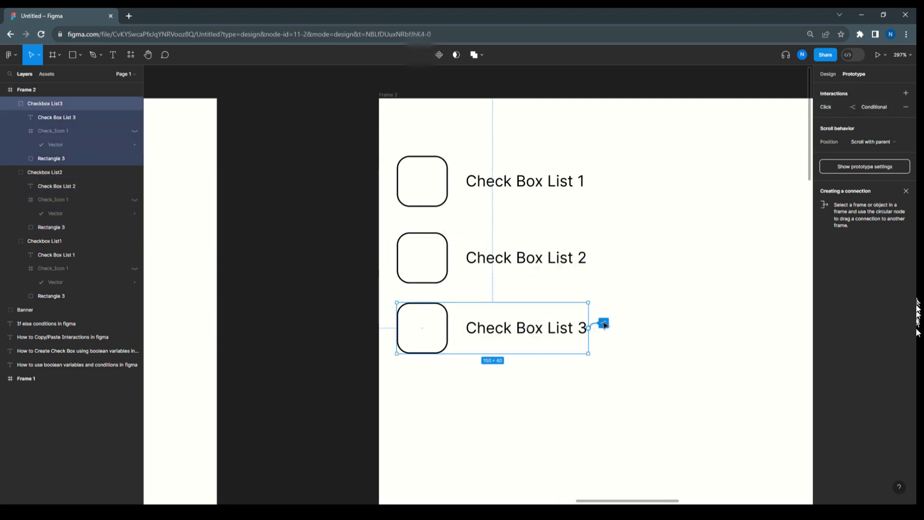
Point both the if and else Set variable actions of Checkbox List3's On click at Check Box List3.
left_click(601, 323)
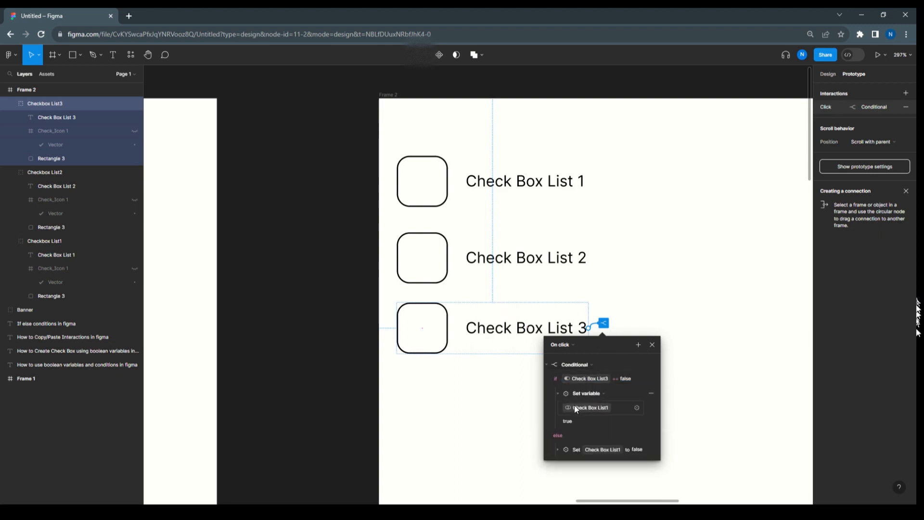
left_click(587, 407)
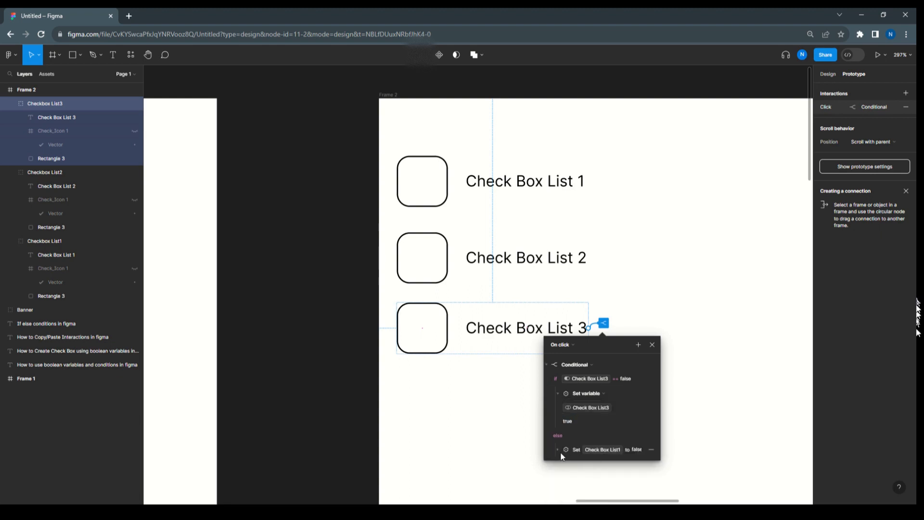
left_click(602, 449)
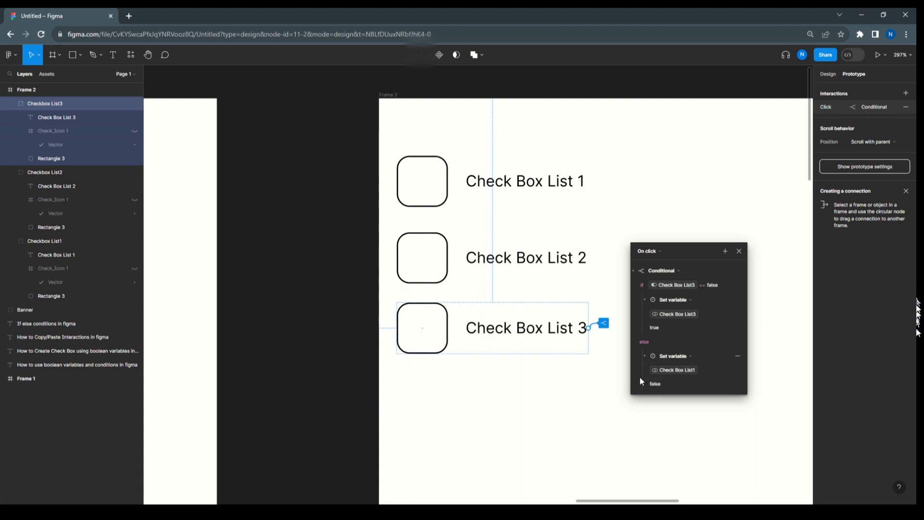
left_click(675, 369)
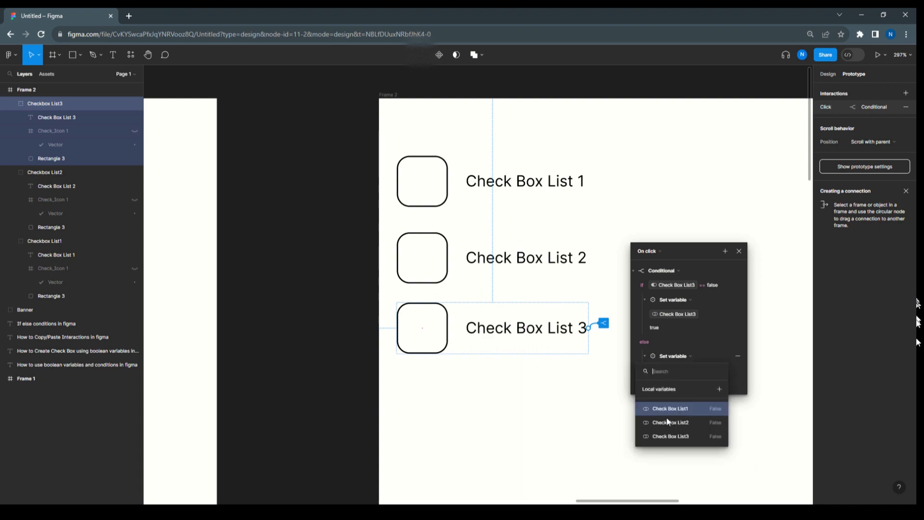
left_click(669, 435)
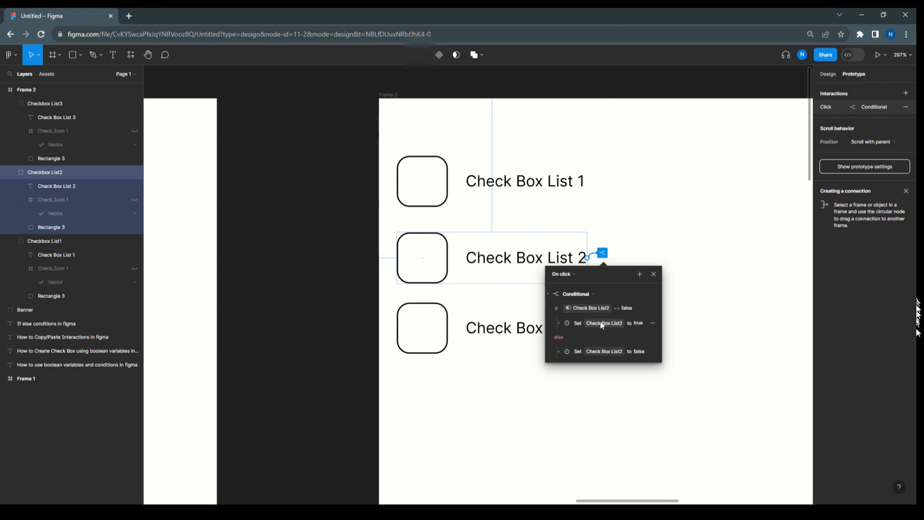
mouse_move(613, 327)
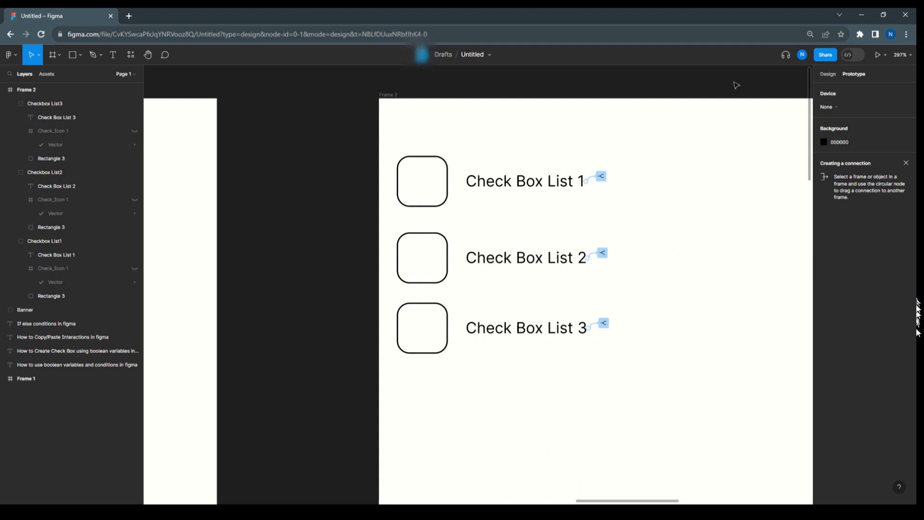
Launch the prototype preview of the three-row checkbox frame.
left_click(886, 54)
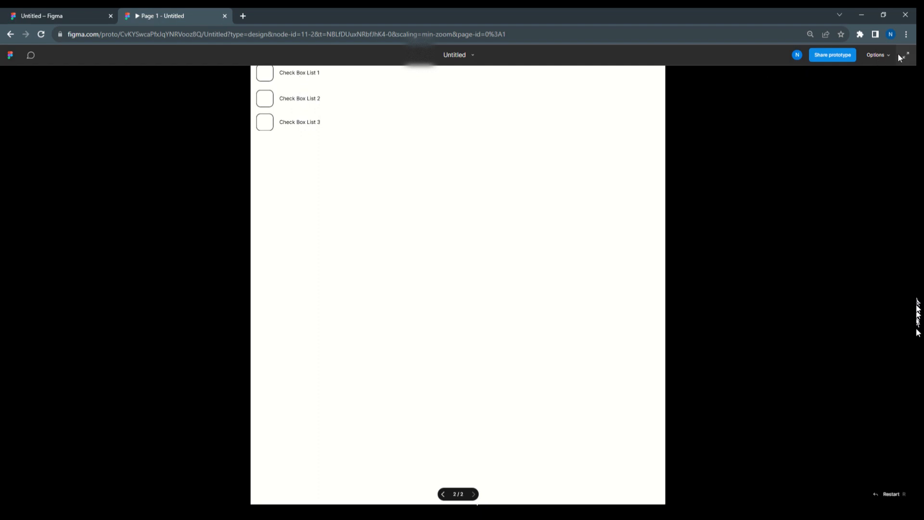
mouse_move(308, 75)
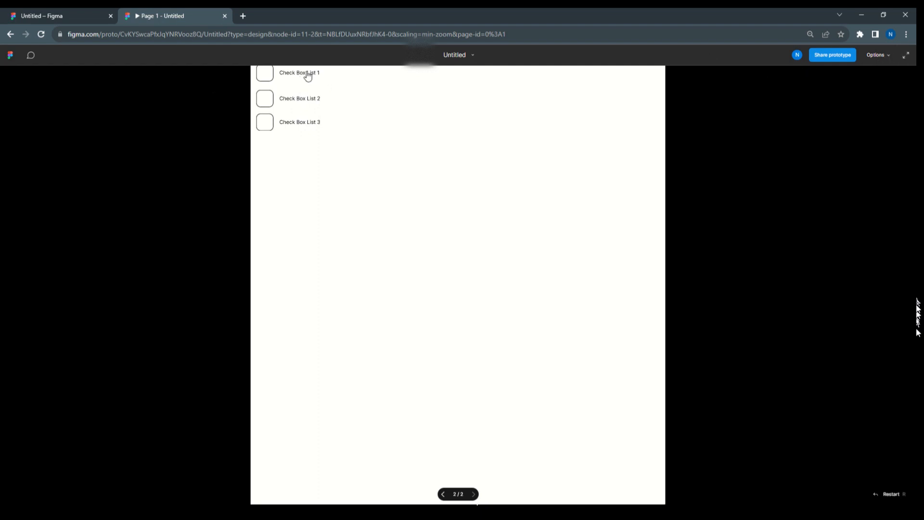
Check the first two rows, uncheck and recheck row one, then return to the design file.
left_click(264, 98)
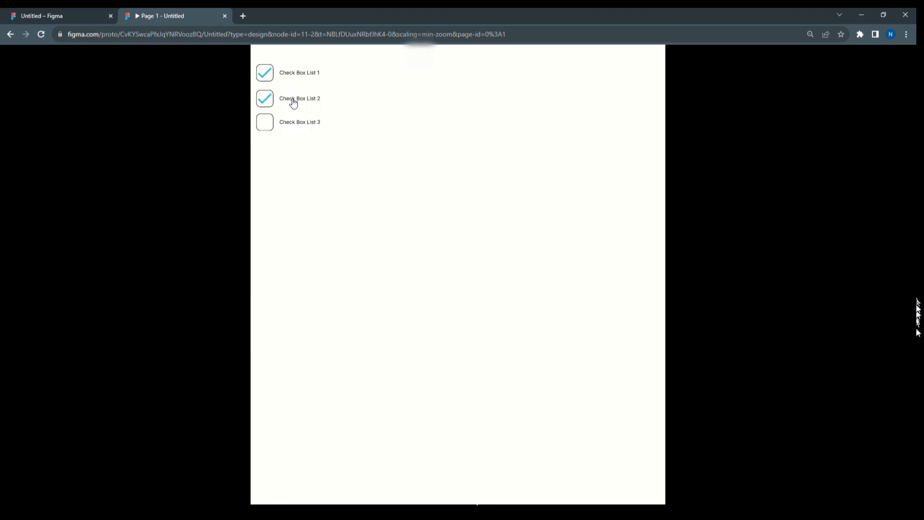
left_click(264, 122)
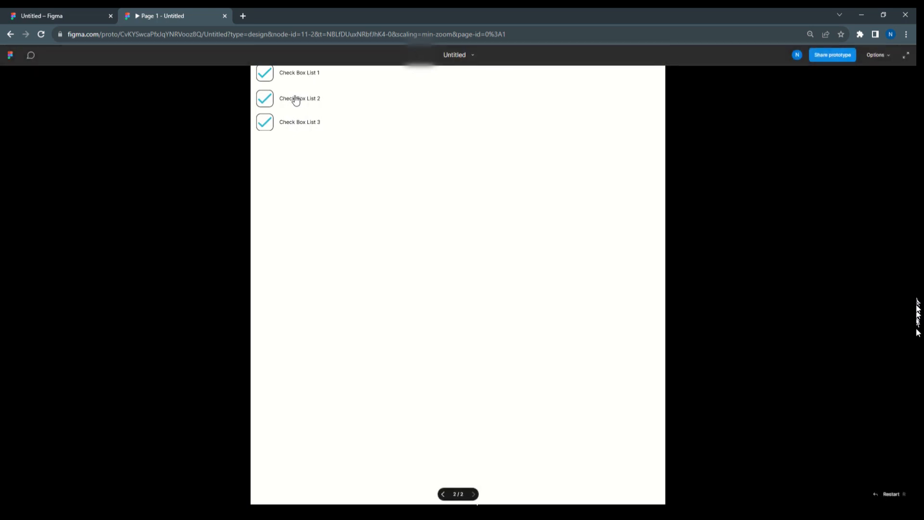
mouse_move(294, 74)
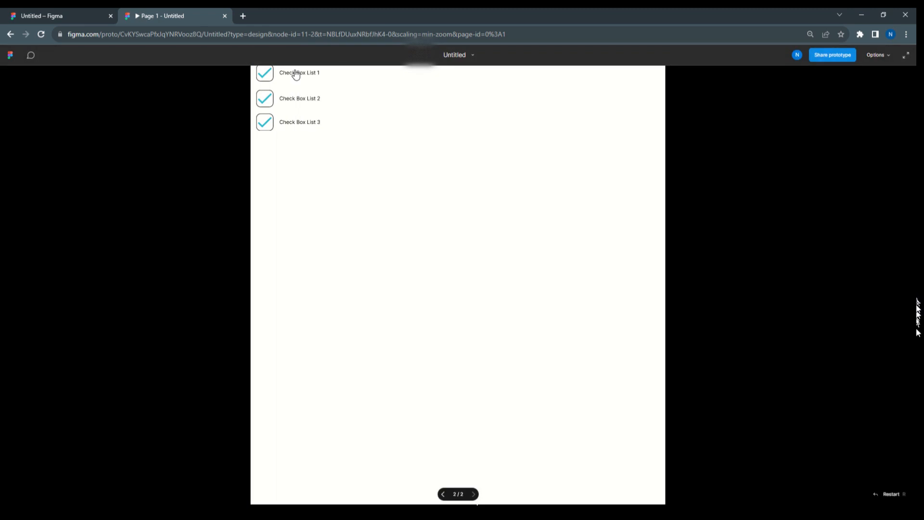
left_click(264, 73)
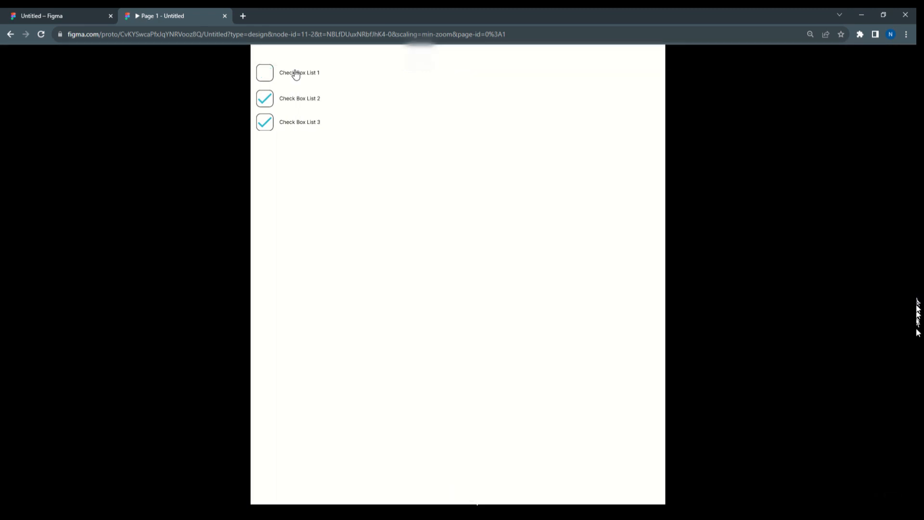
left_click(264, 73)
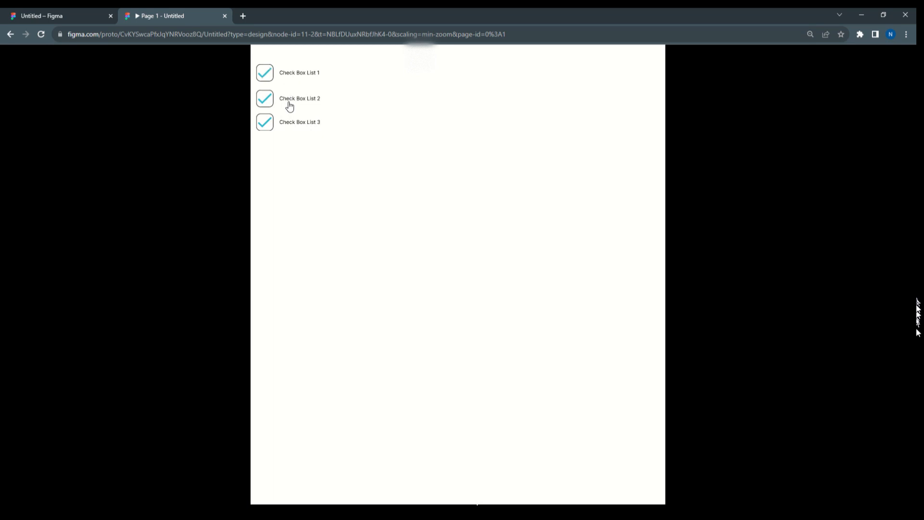
mouse_move(291, 115)
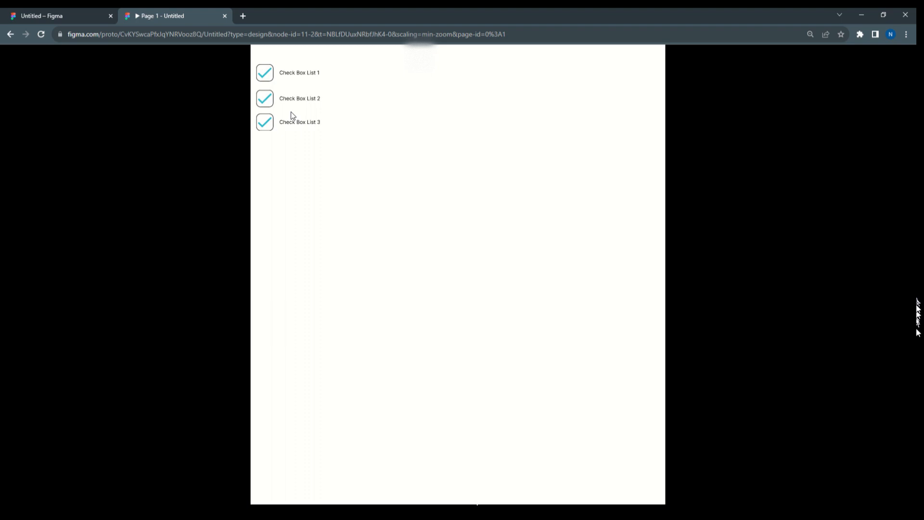
left_click(55, 16)
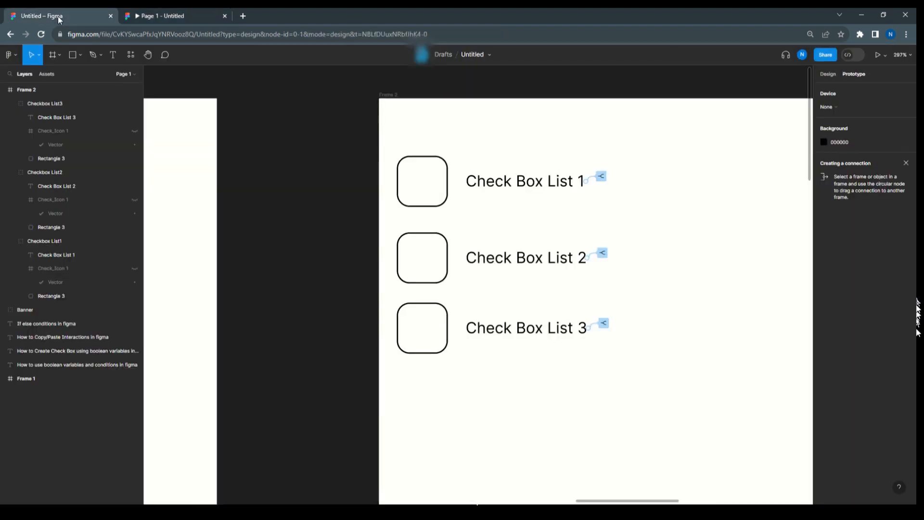
mouse_move(520, 149)
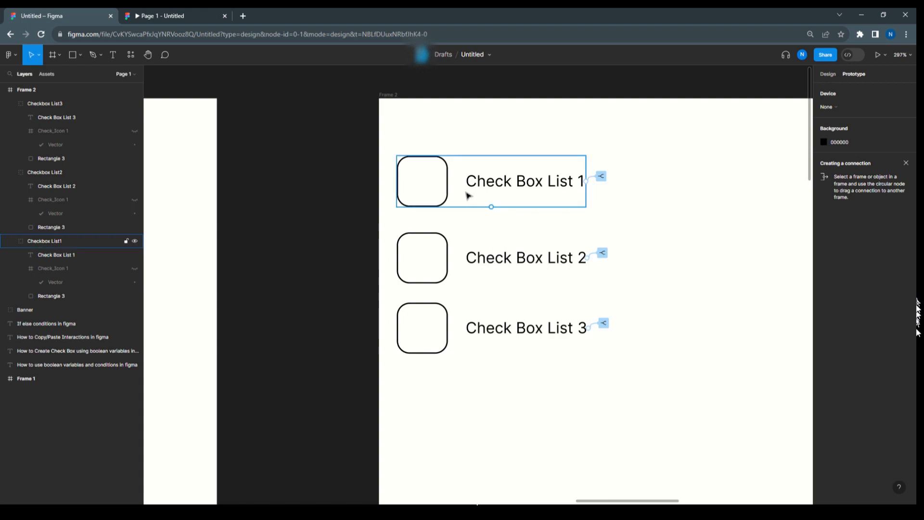
mouse_move(466, 196)
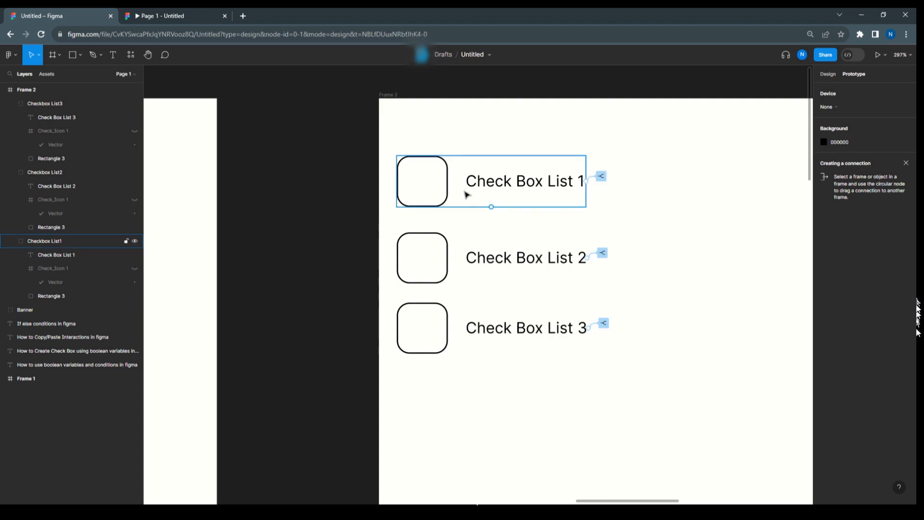